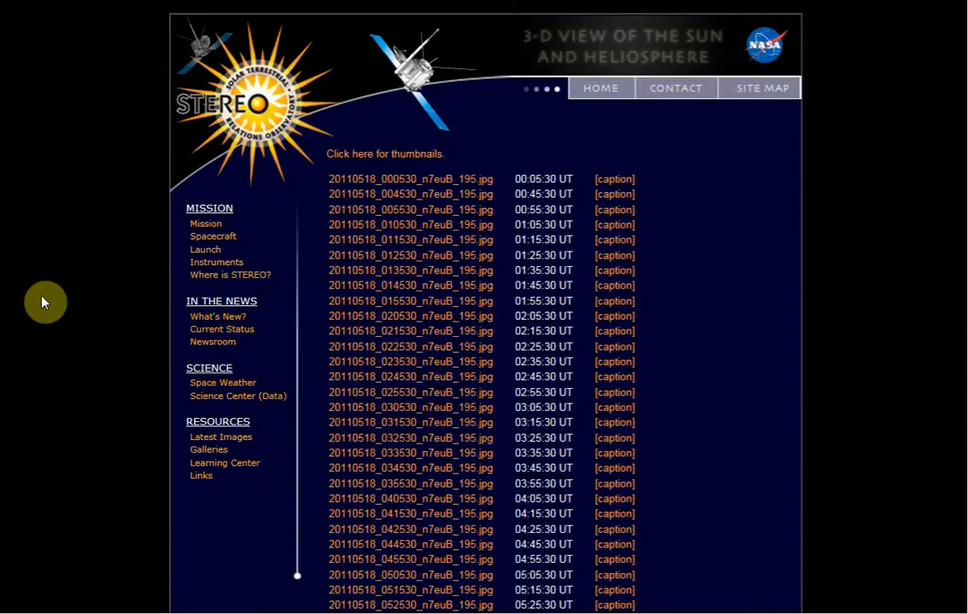
mouse_move(84, 273)
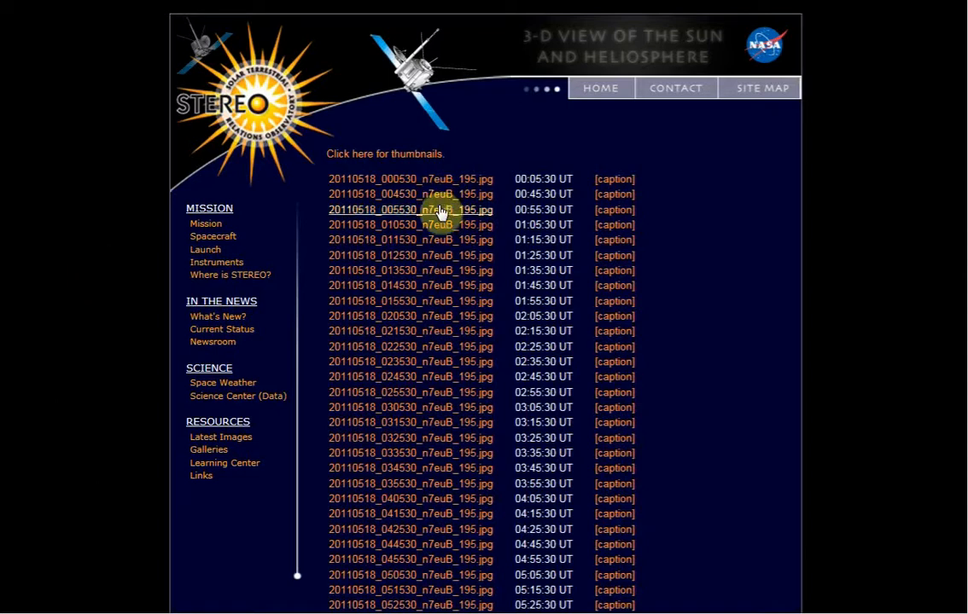
mouse_move(423, 194)
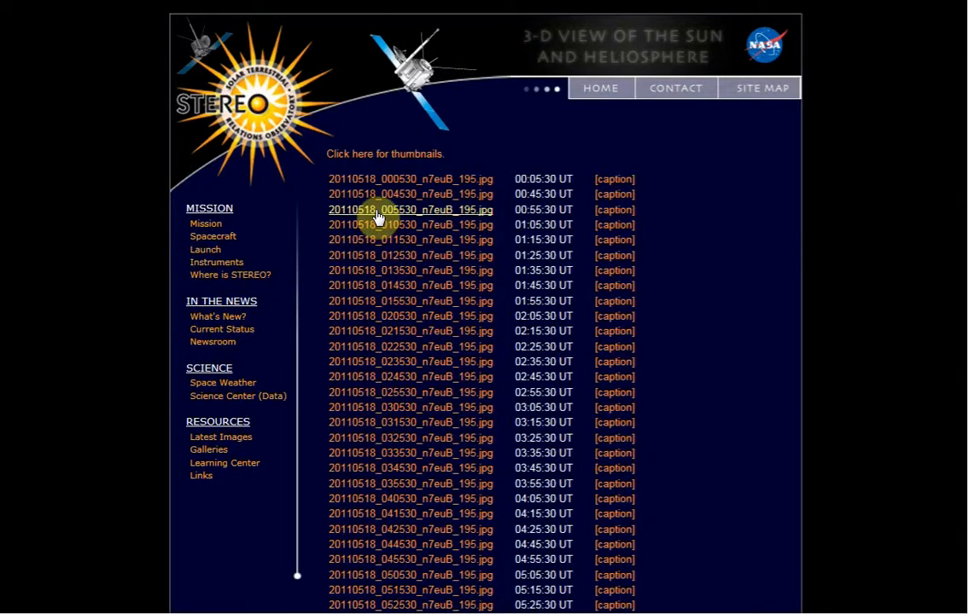
- Browse the morning EUVI 195 sun images from 00:55 to 02:55 UT one after another
click(410, 208)
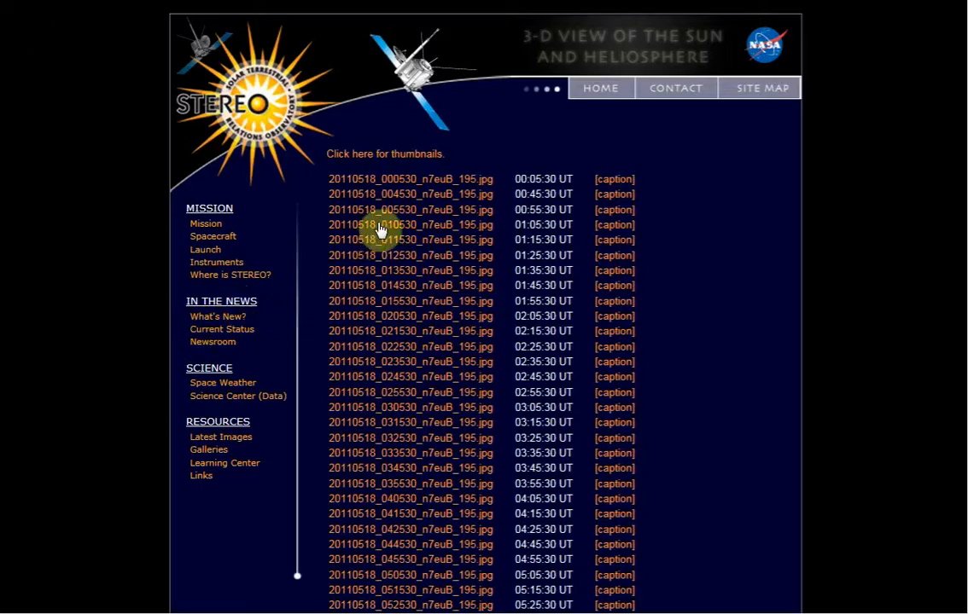
click(409, 225)
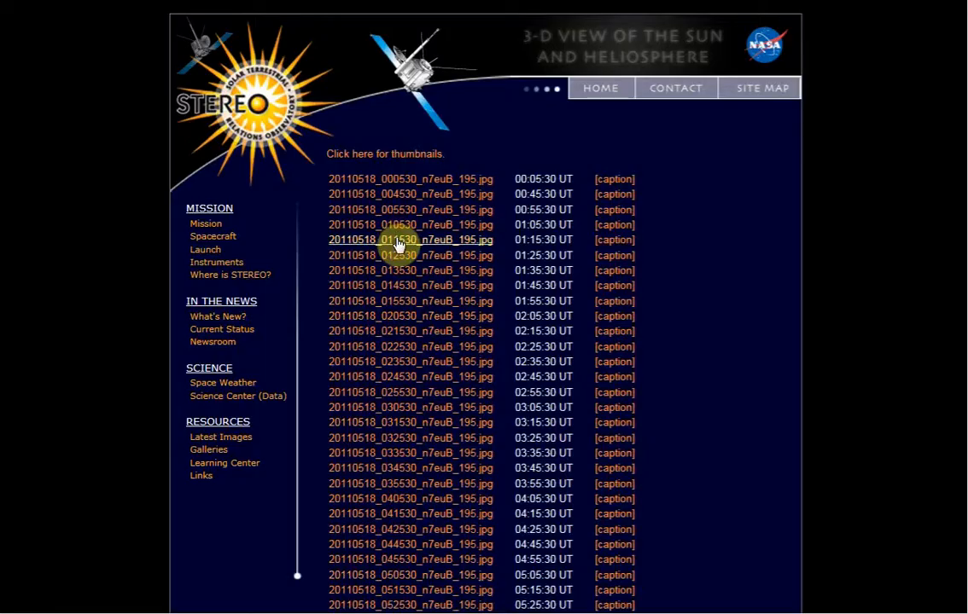
click(399, 239)
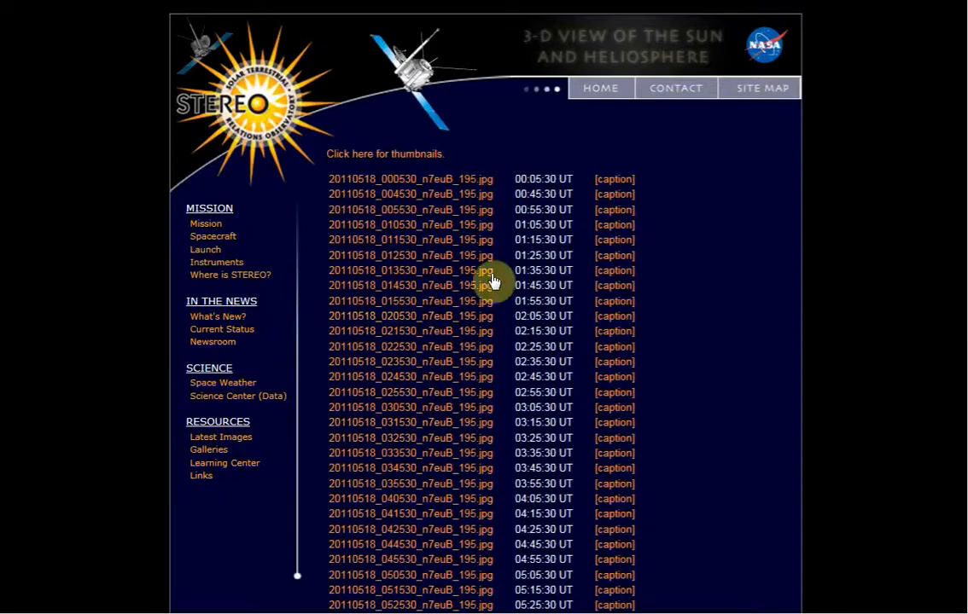
click(410, 285)
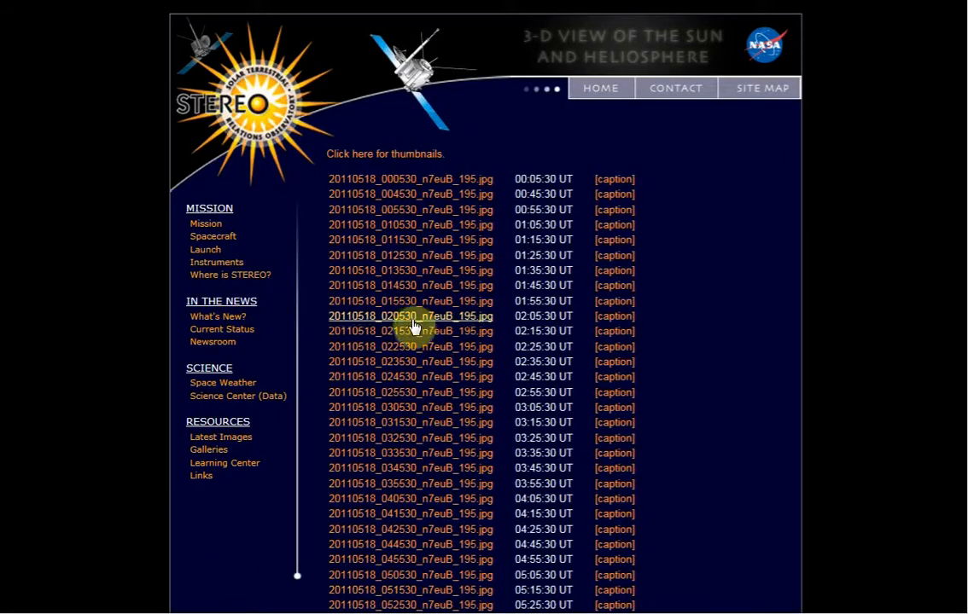
mouse_move(512, 300)
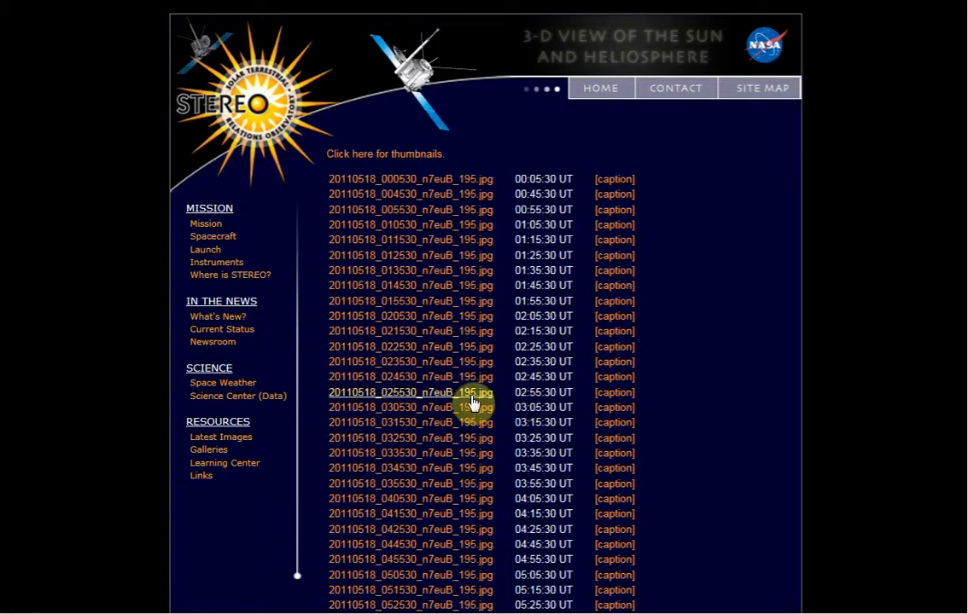
click(405, 393)
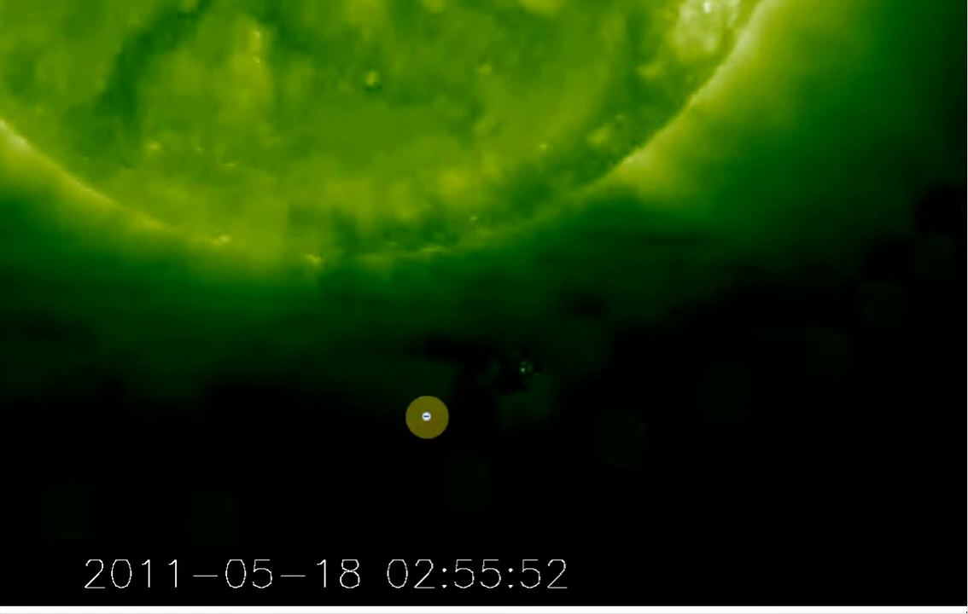
mouse_move(474, 406)
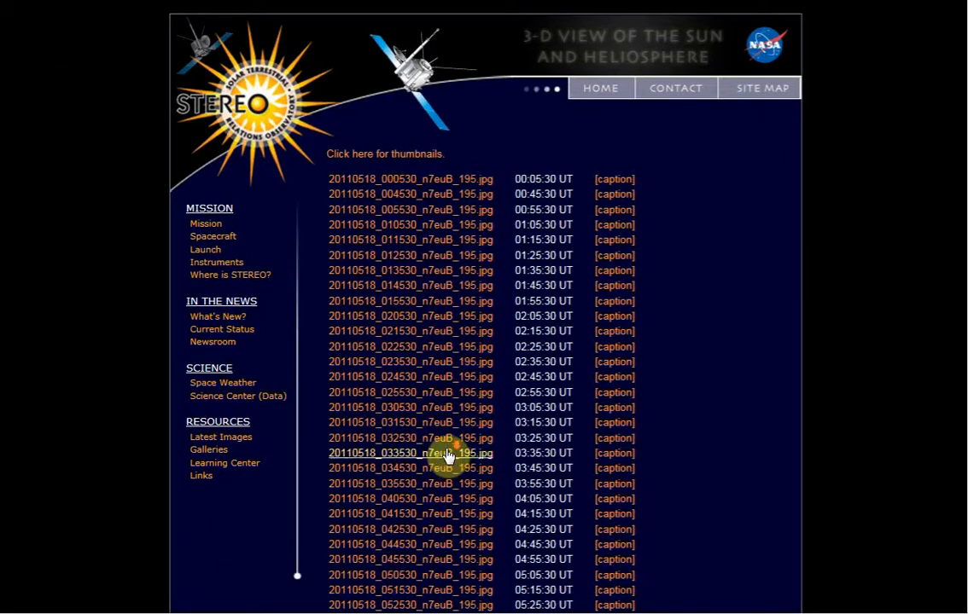
- Browse the later images, including the last of the day and the 15:35 UT frame
scroll(down, 3)
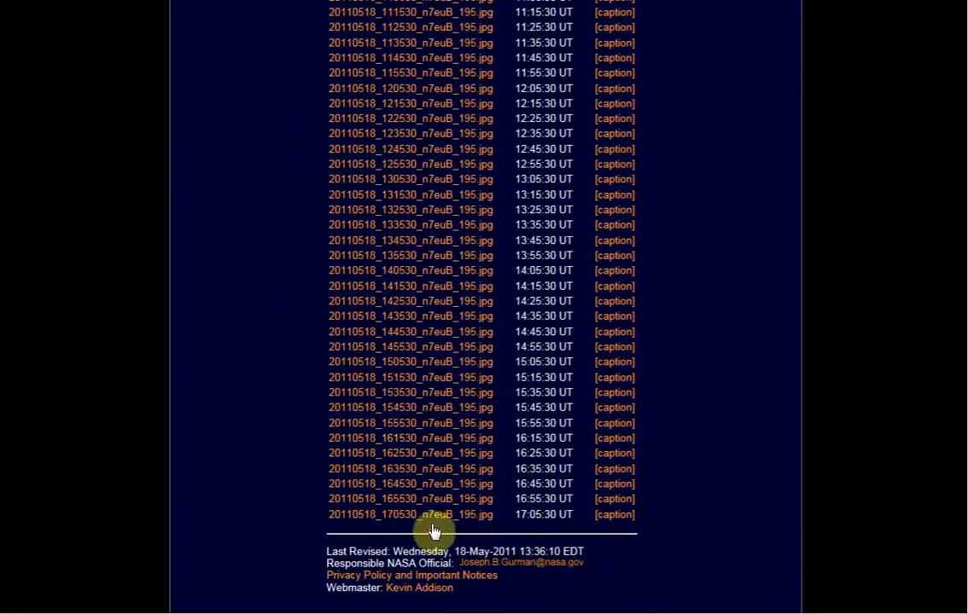
mouse_move(396, 515)
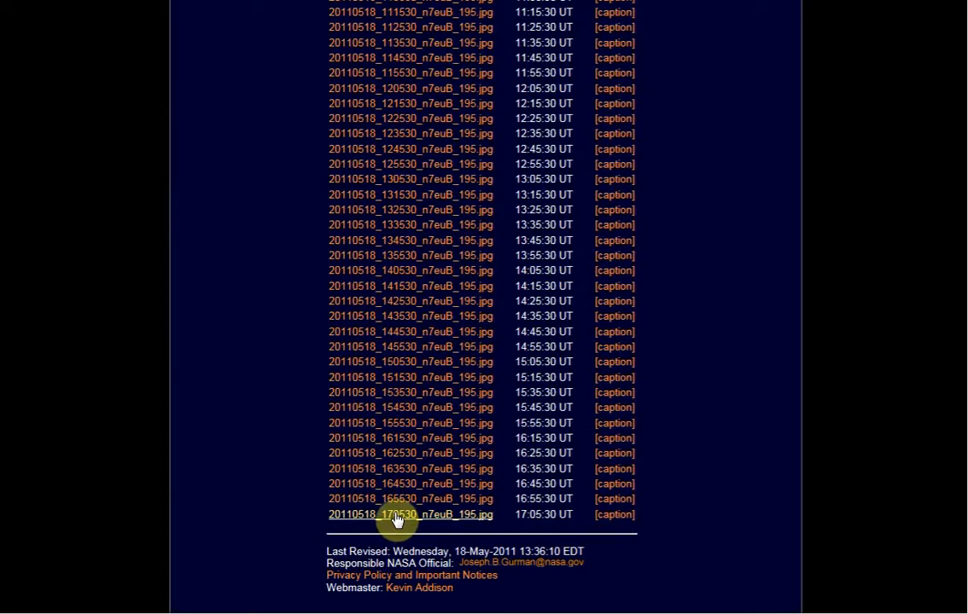
click(396, 516)
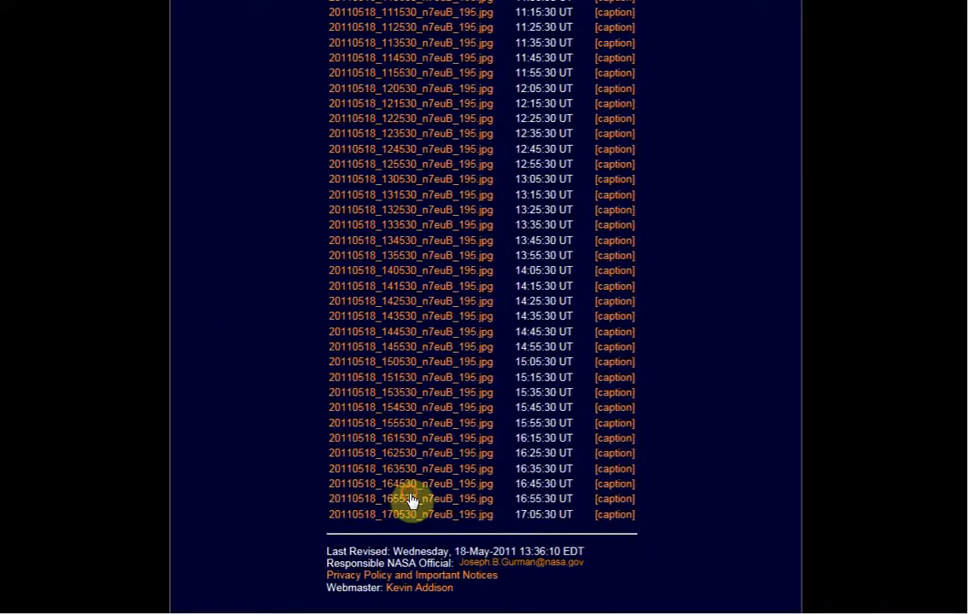
mouse_move(338, 478)
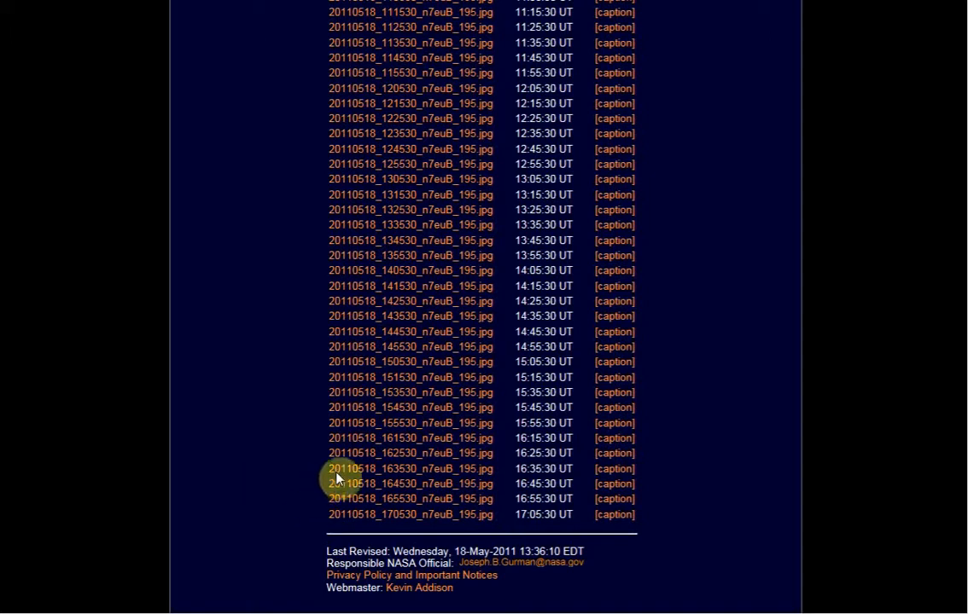
mouse_move(382, 437)
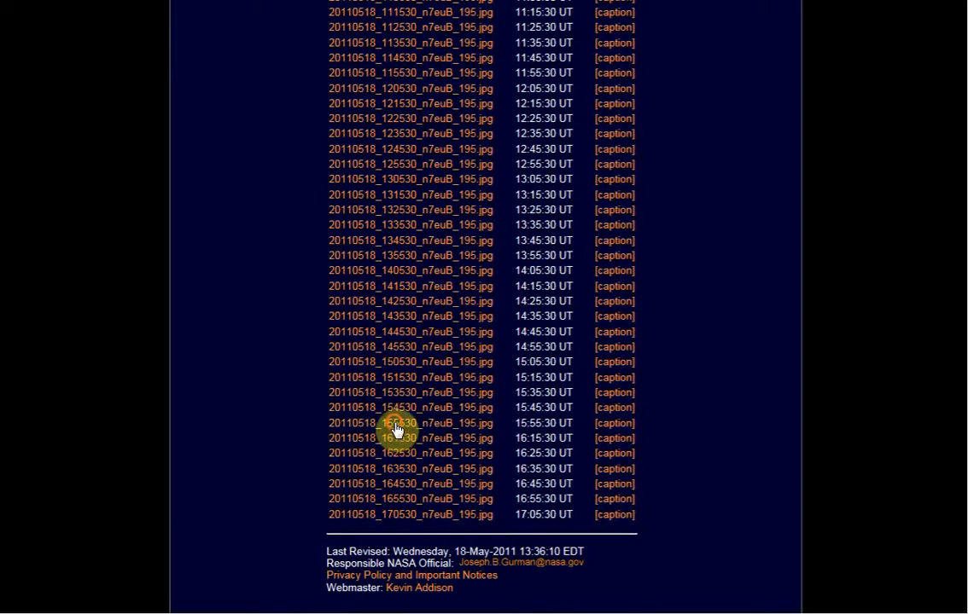
mouse_move(457, 485)
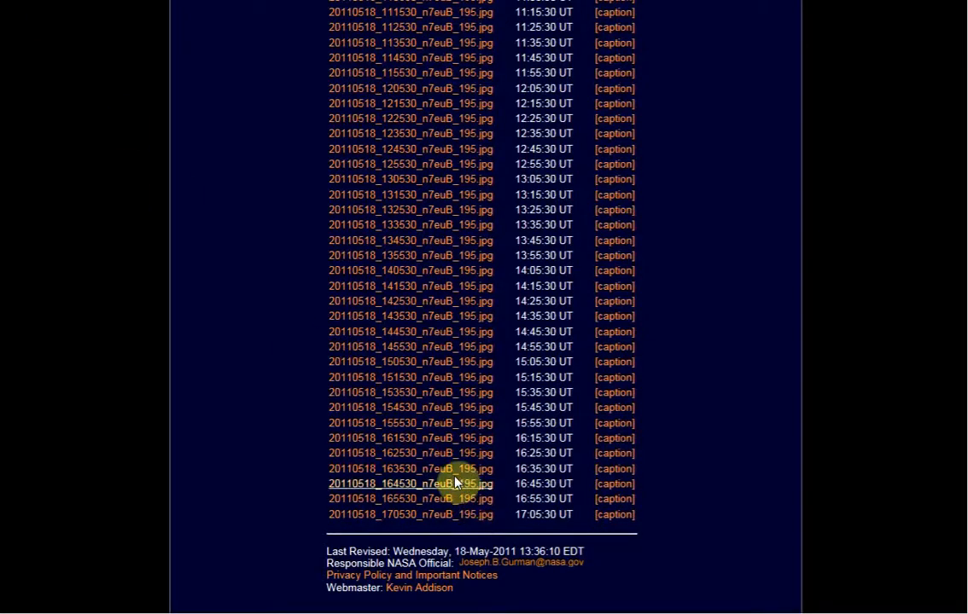
mouse_move(410, 437)
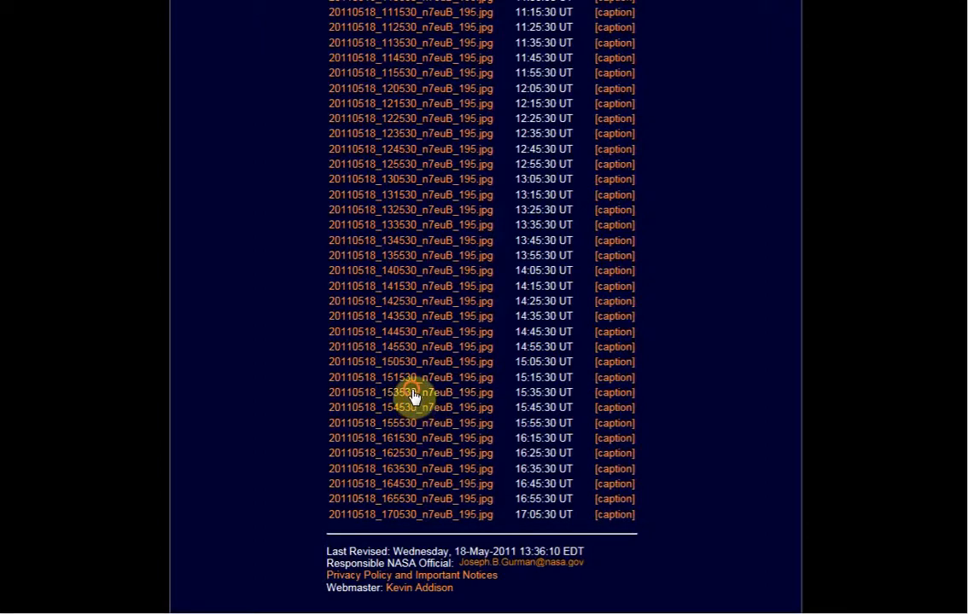
click(409, 392)
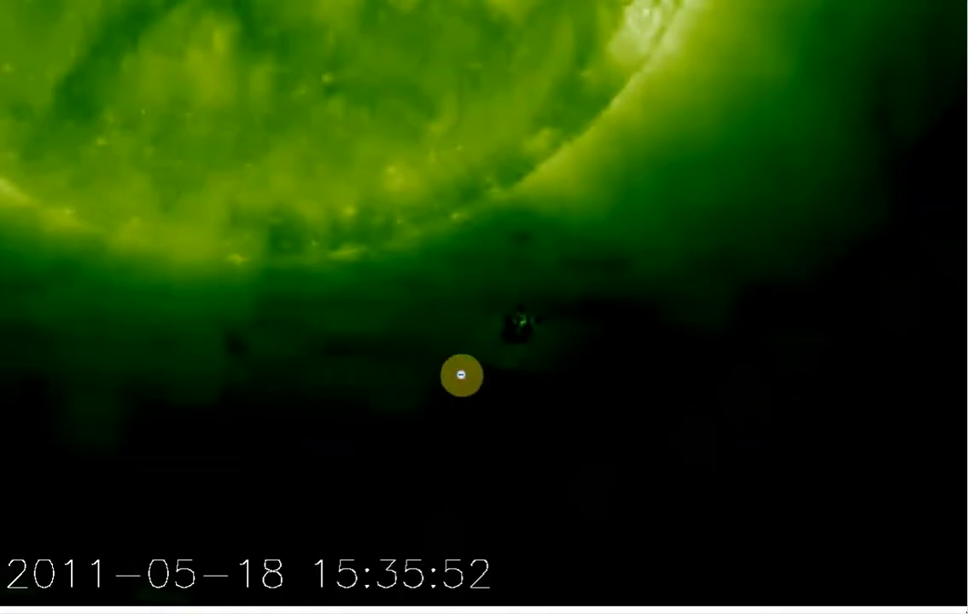
mouse_move(491, 523)
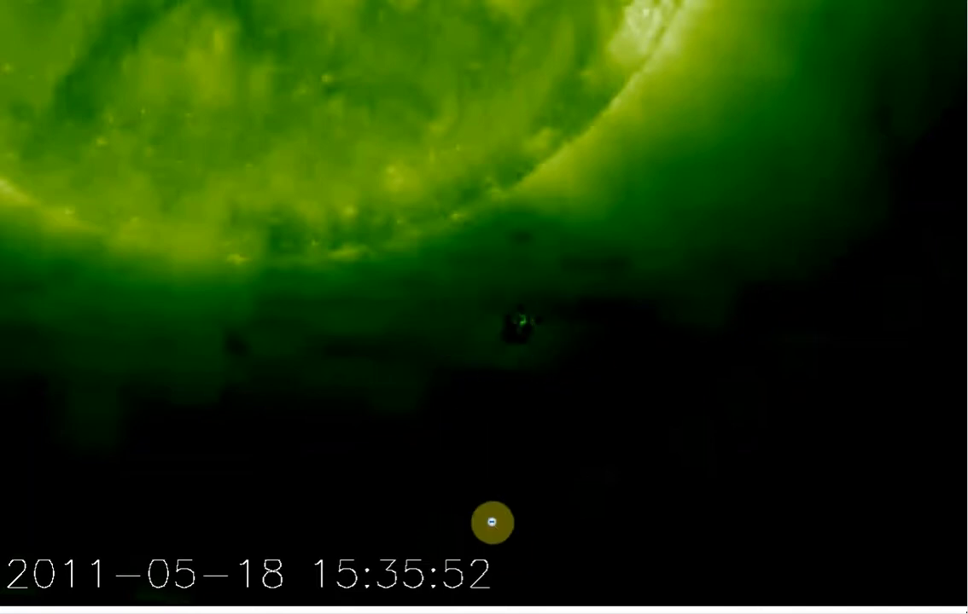
mouse_move(92, 379)
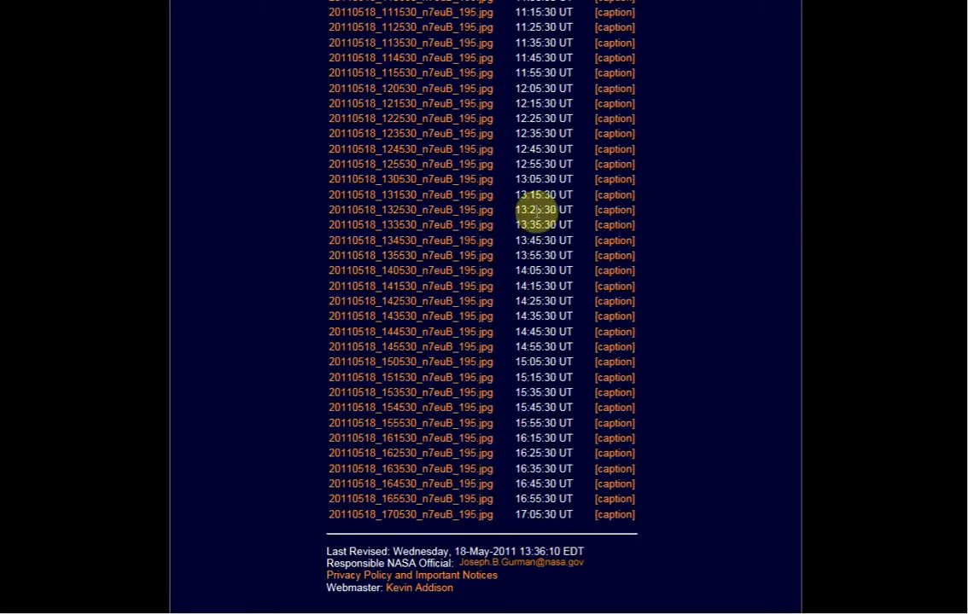
mouse_move(444, 213)
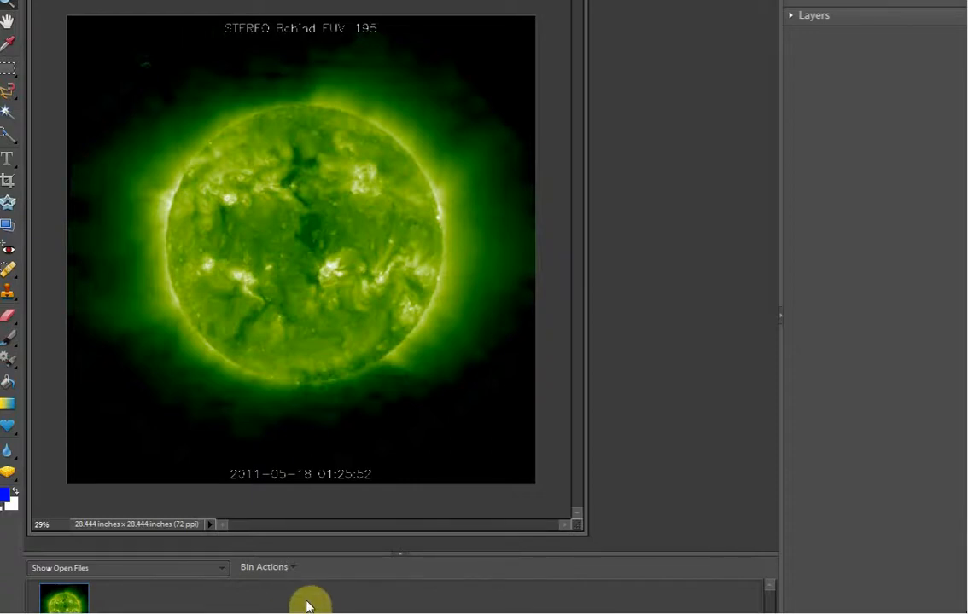
mouse_move(408, 606)
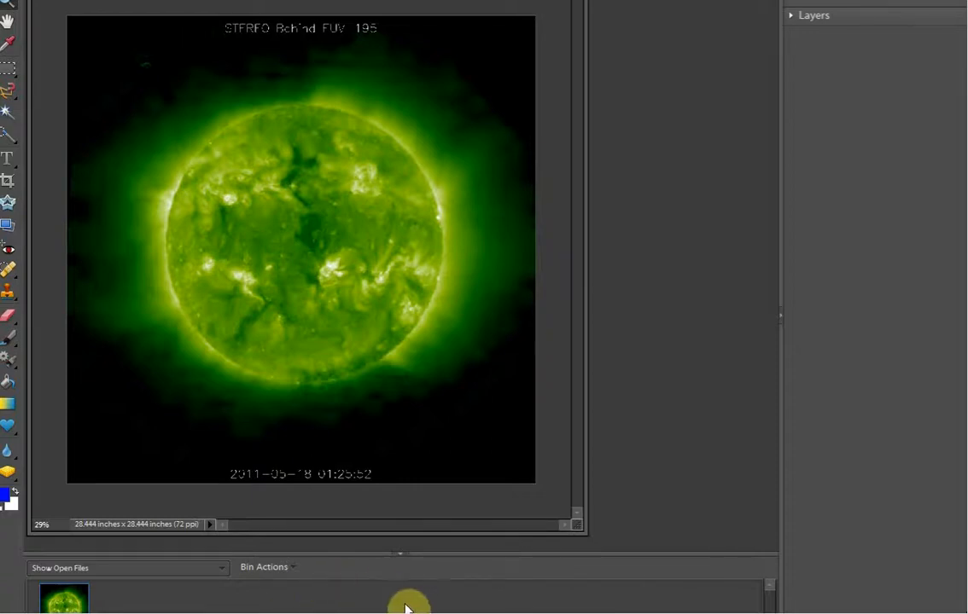
mouse_move(145, 78)
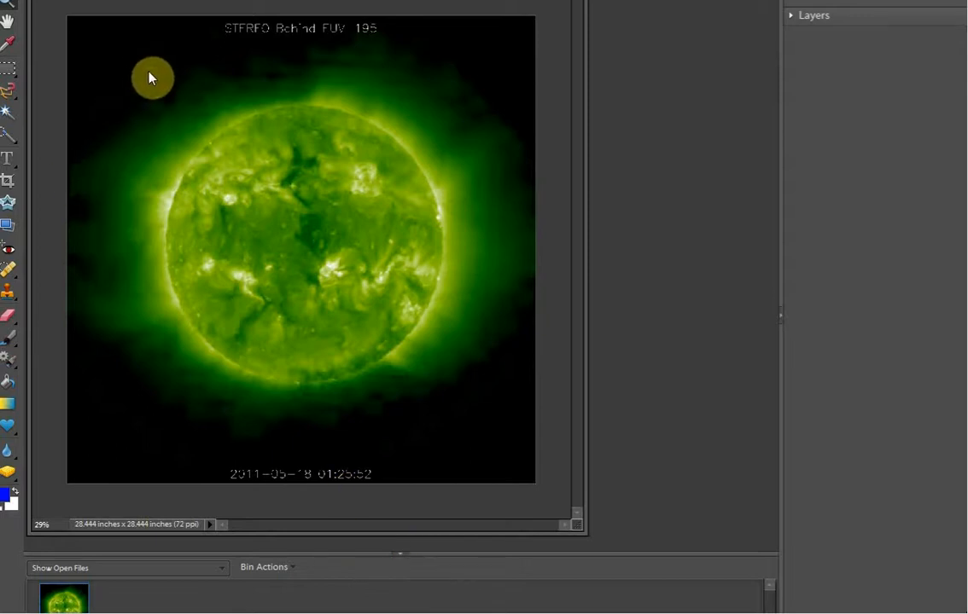
mouse_move(150, 71)
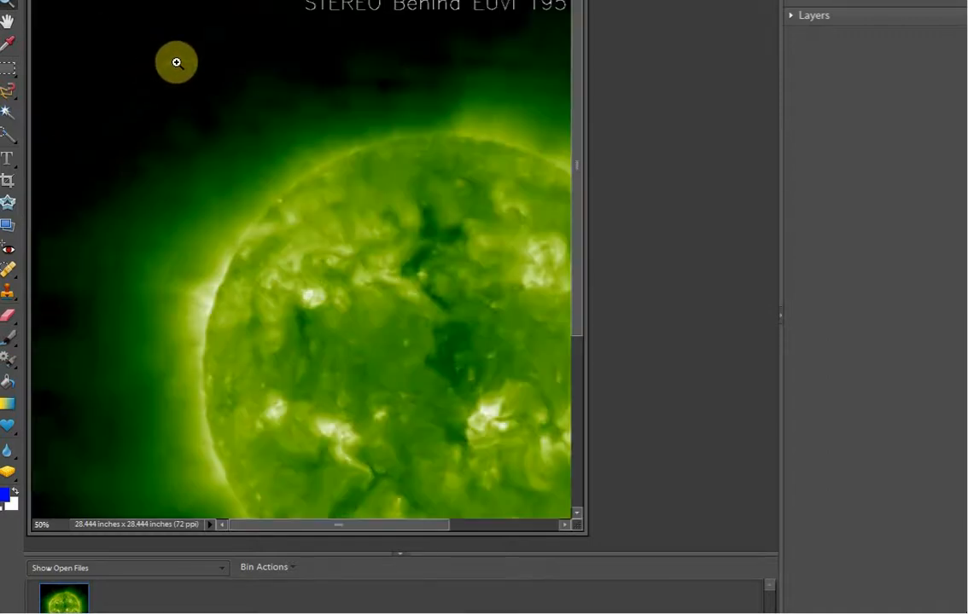
- Zoom in twice on the dark sky above the sun's upper-left edge
click(177, 62)
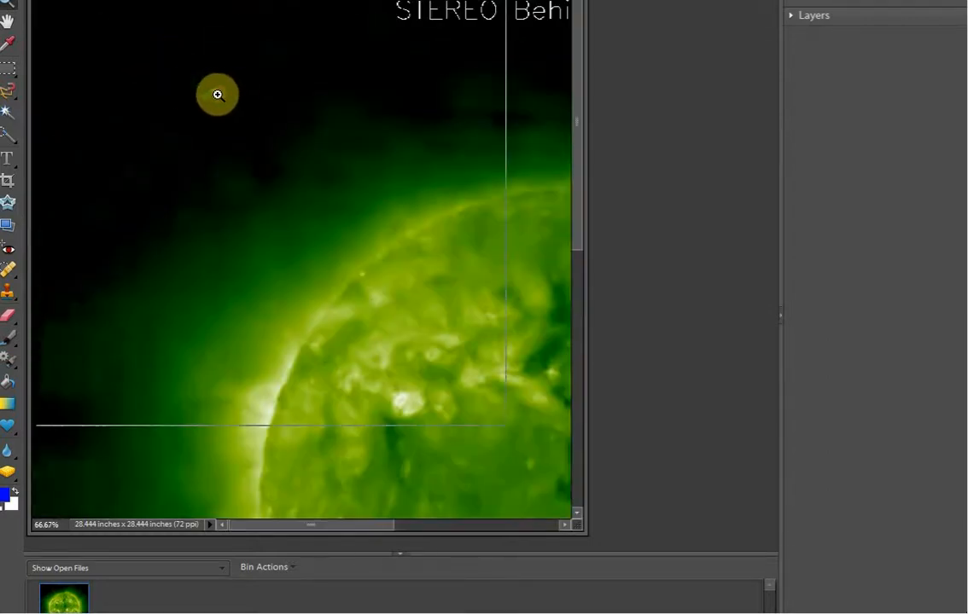
click(217, 94)
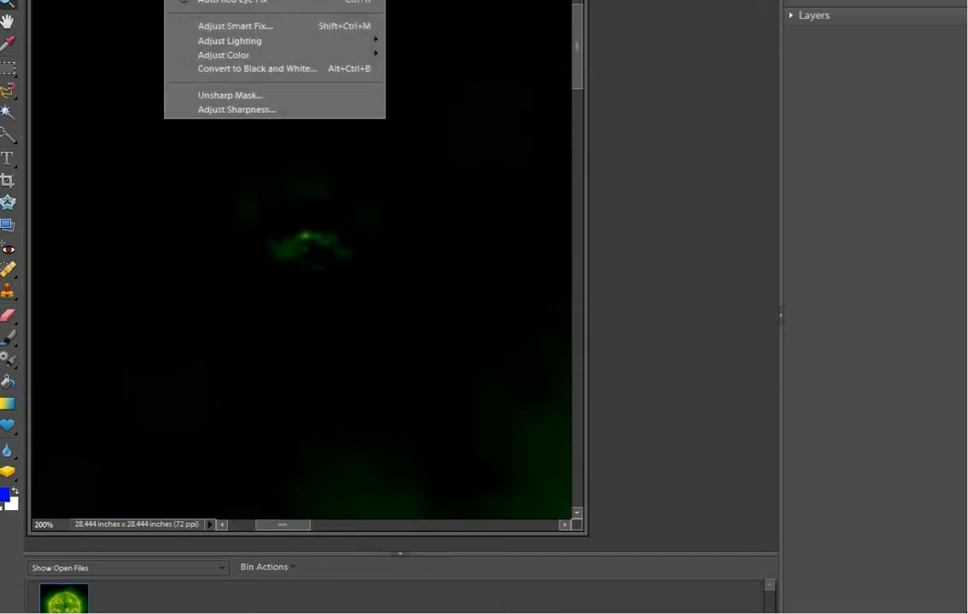
mouse_move(229, 41)
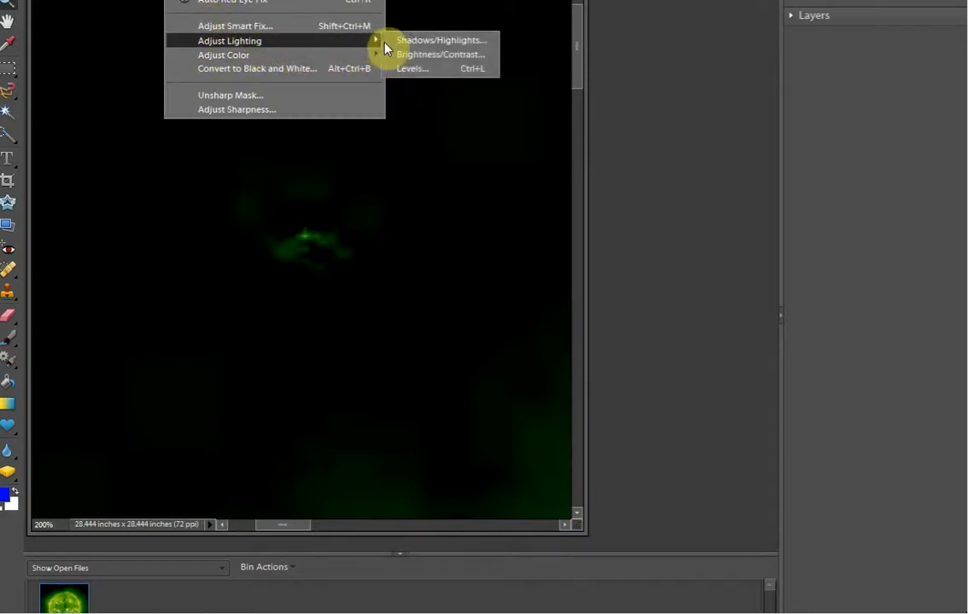
- Preview the faint object with Brightness/Contrast brightness raised to +150
click(440, 52)
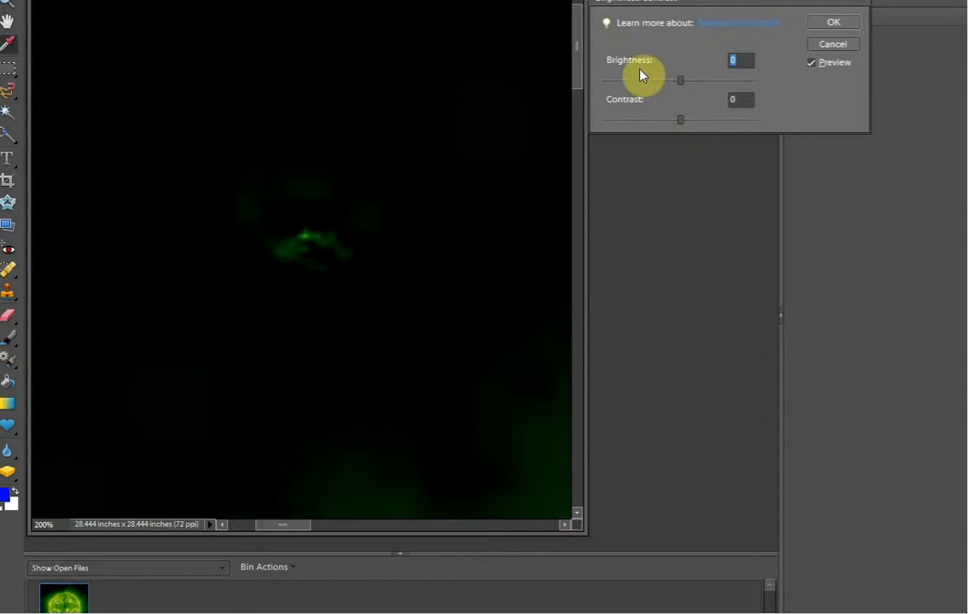
mouse_move(683, 119)
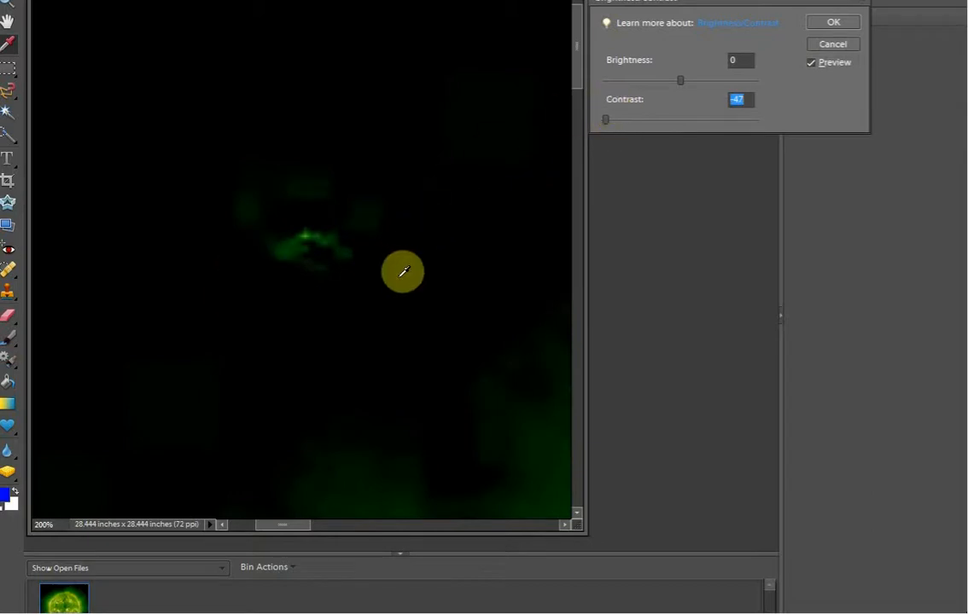
mouse_move(623, 126)
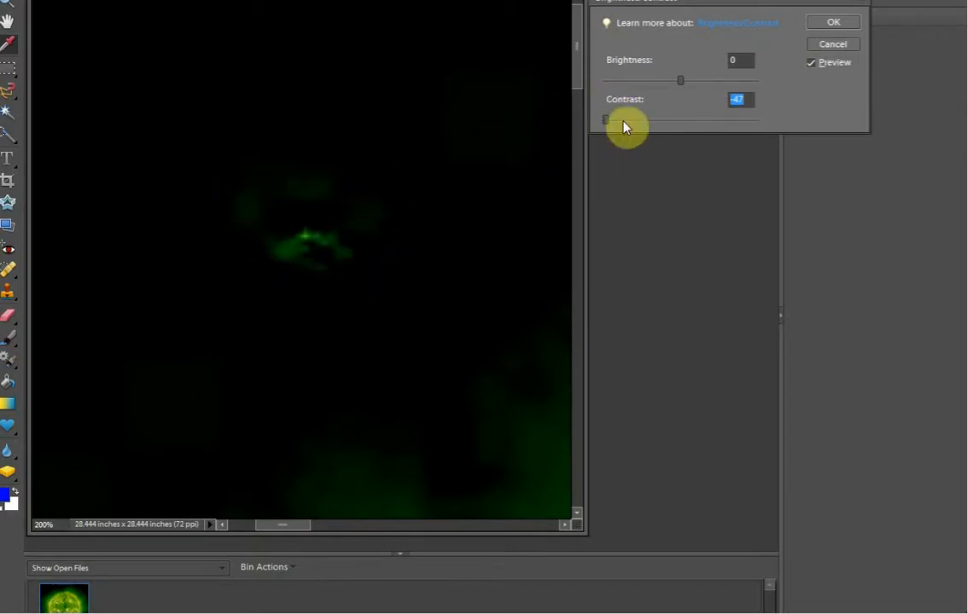
drag(679, 80, 755, 80)
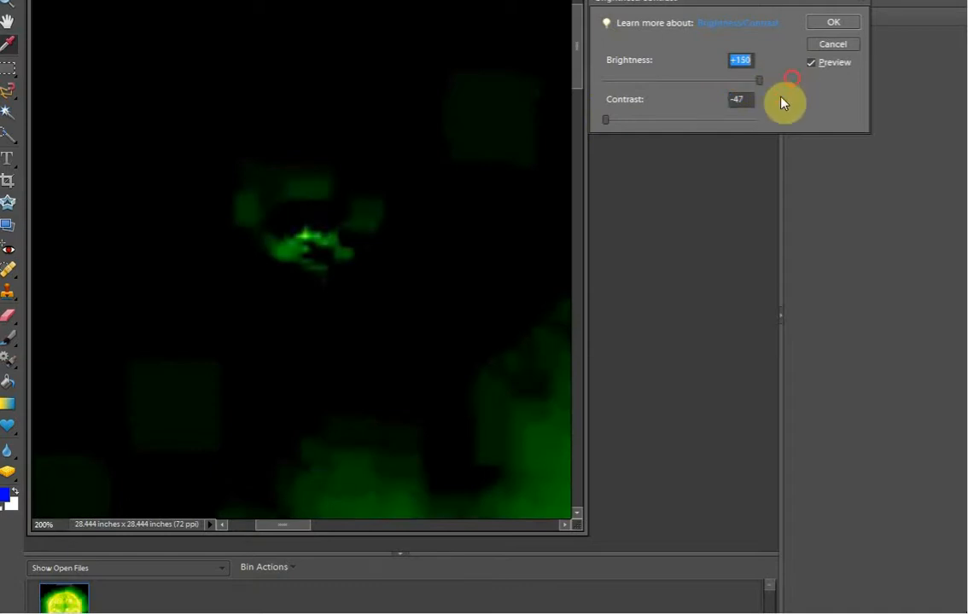
mouse_move(360, 203)
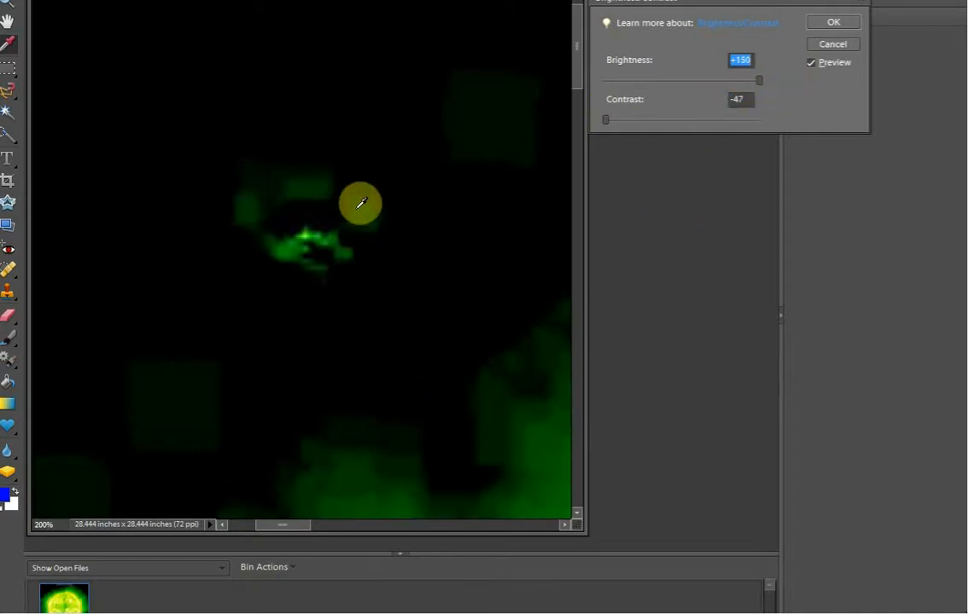
mouse_move(118, 367)
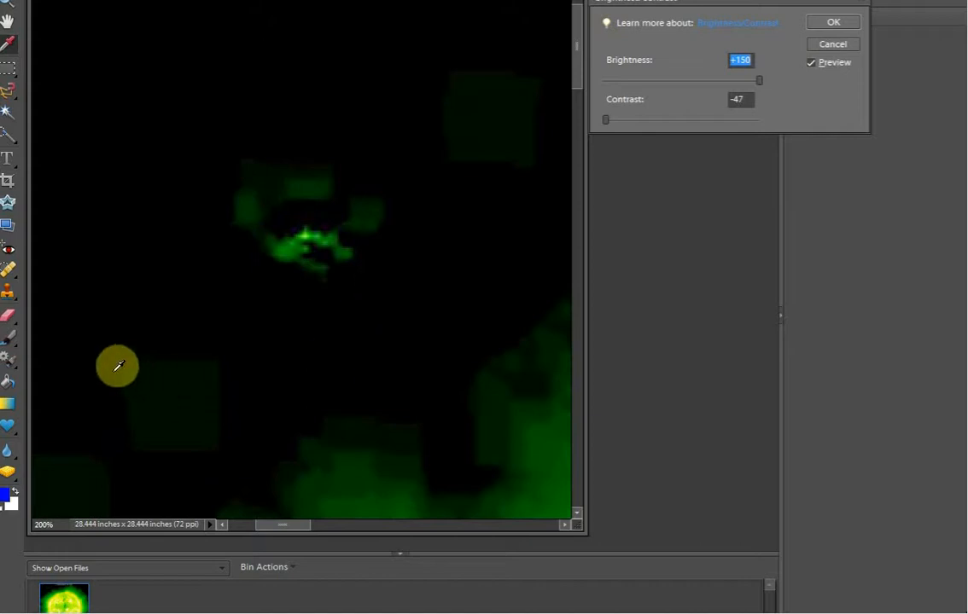
mouse_move(231, 237)
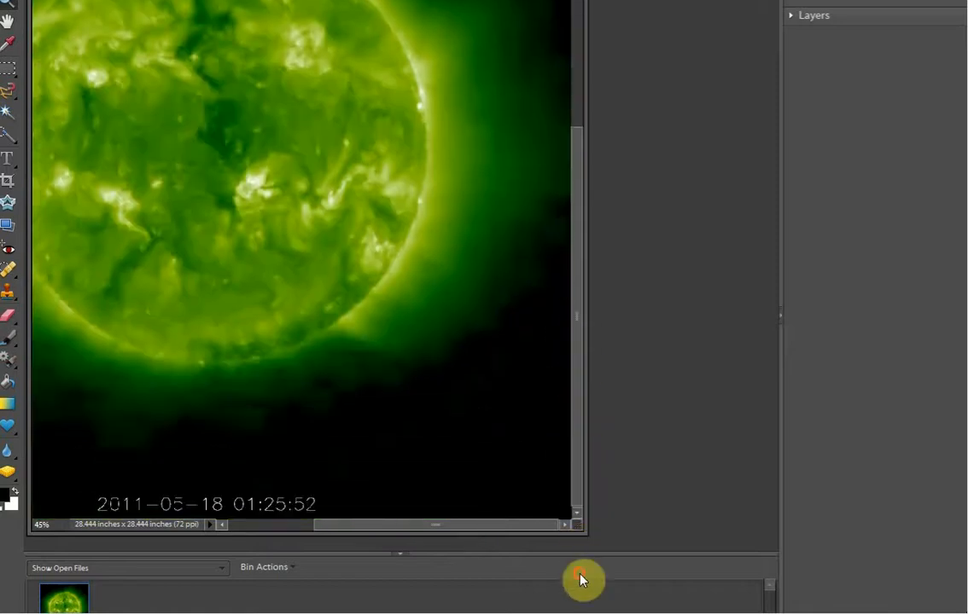
mouse_move(33, 75)
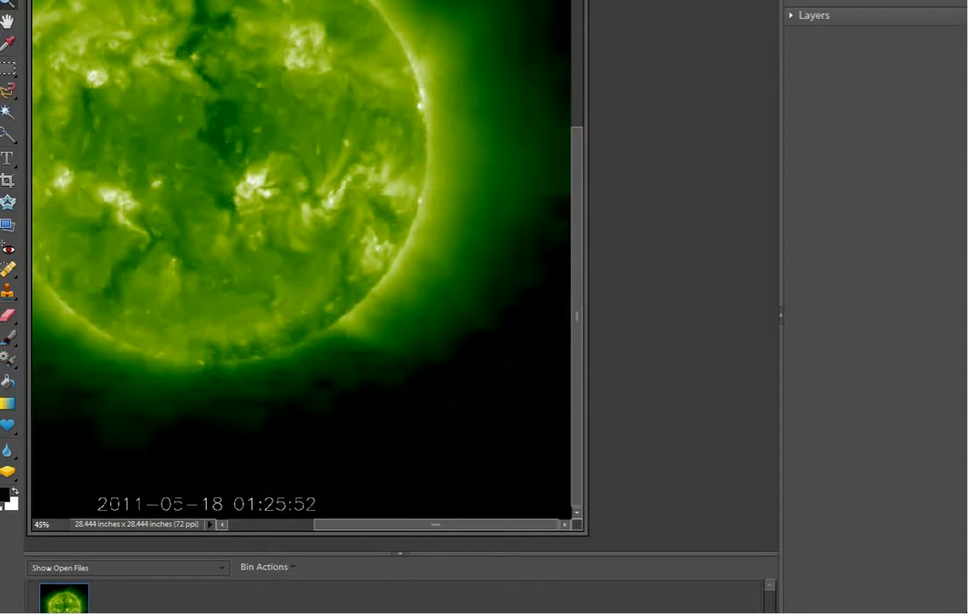
mouse_move(136, 512)
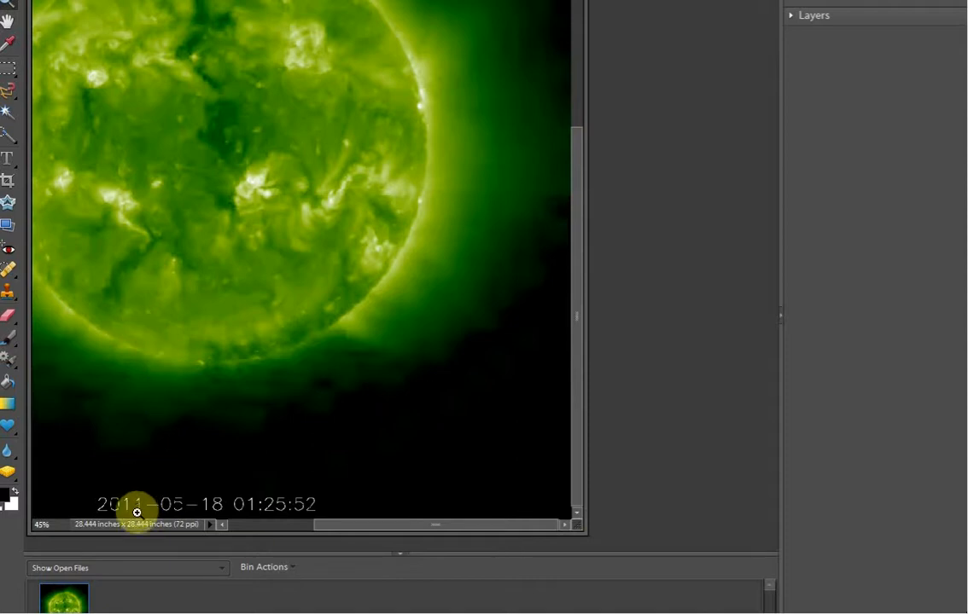
mouse_move(157, 605)
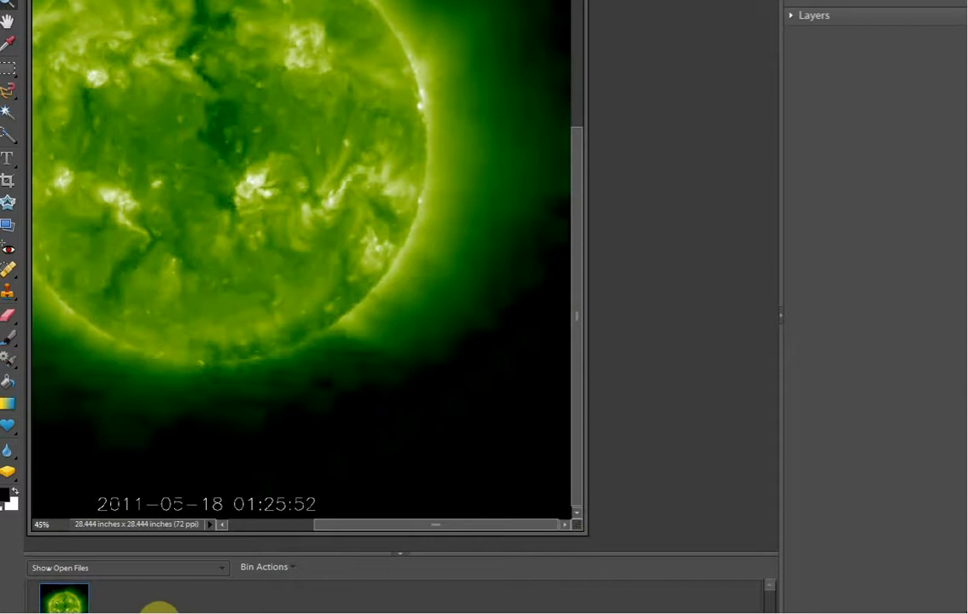
mouse_move(574, 552)
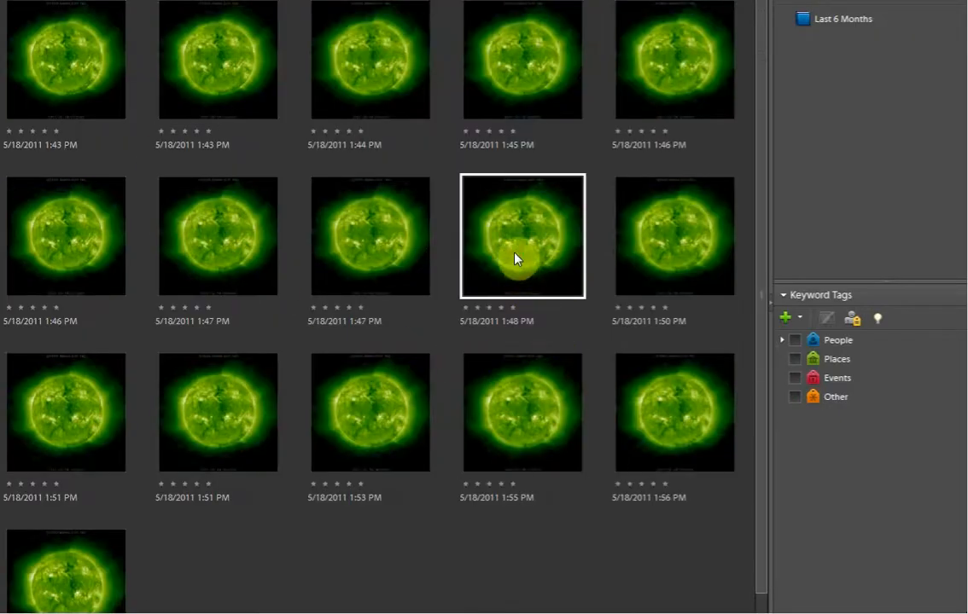
- Select the 5/18/2011 1:48 PM sun image thumbnail in the Organizer
click(522, 236)
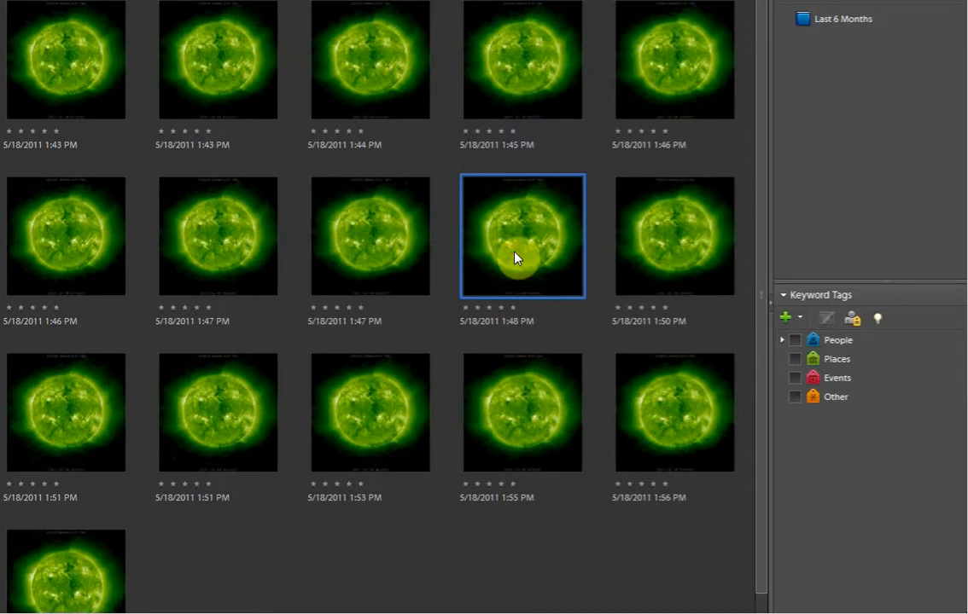
double_click(523, 236)
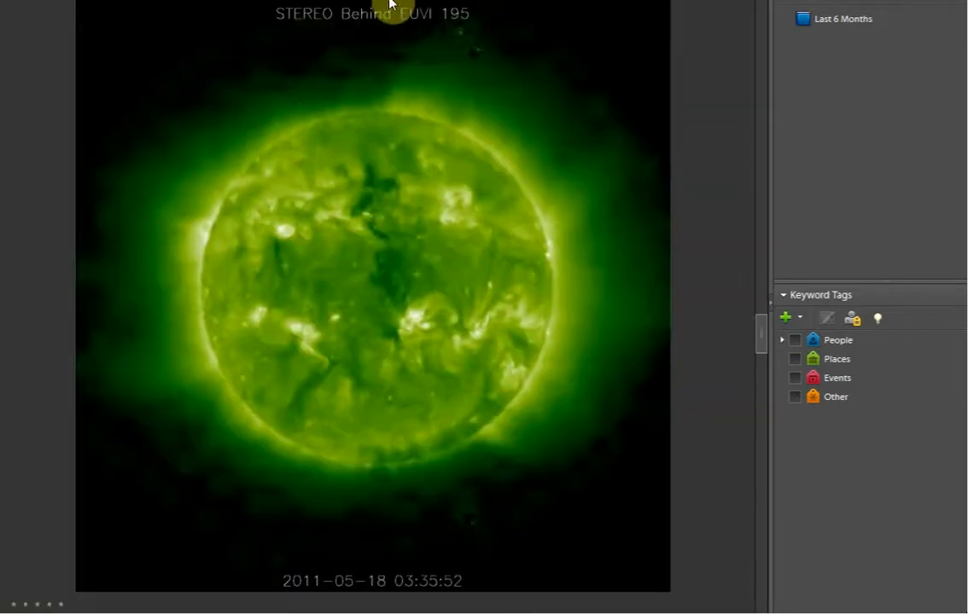
mouse_move(259, 51)
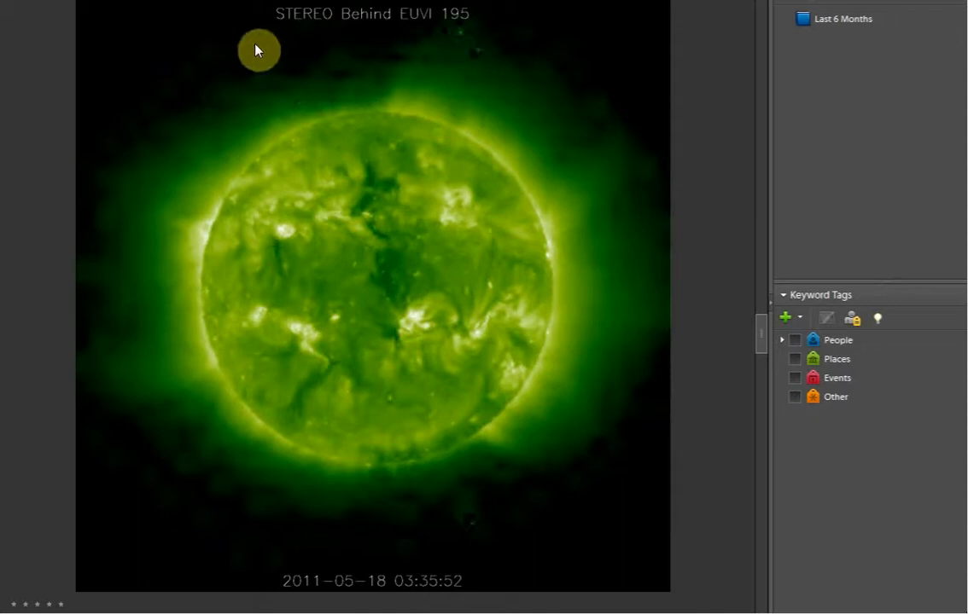
mouse_move(527, 81)
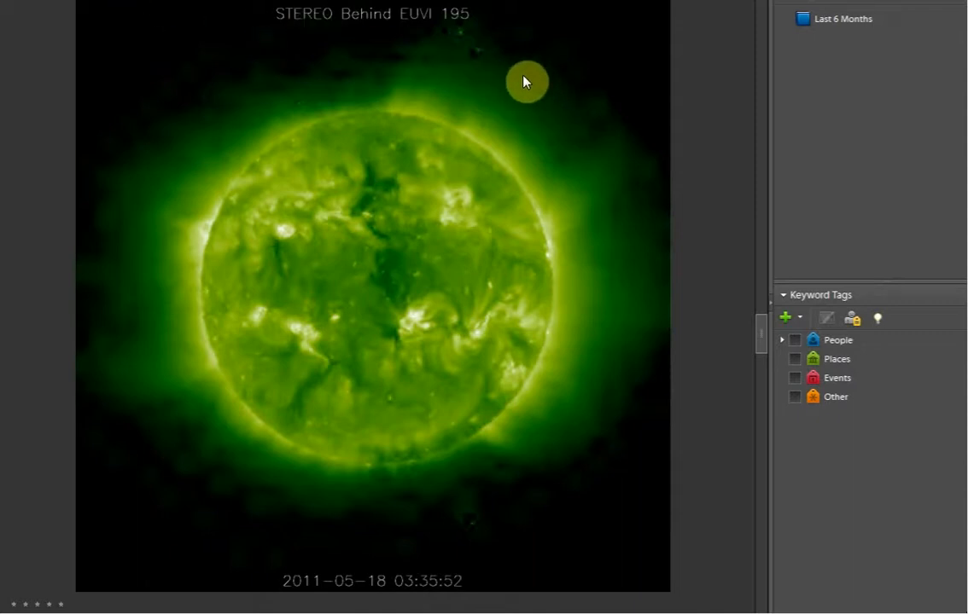
mouse_move(461, 58)
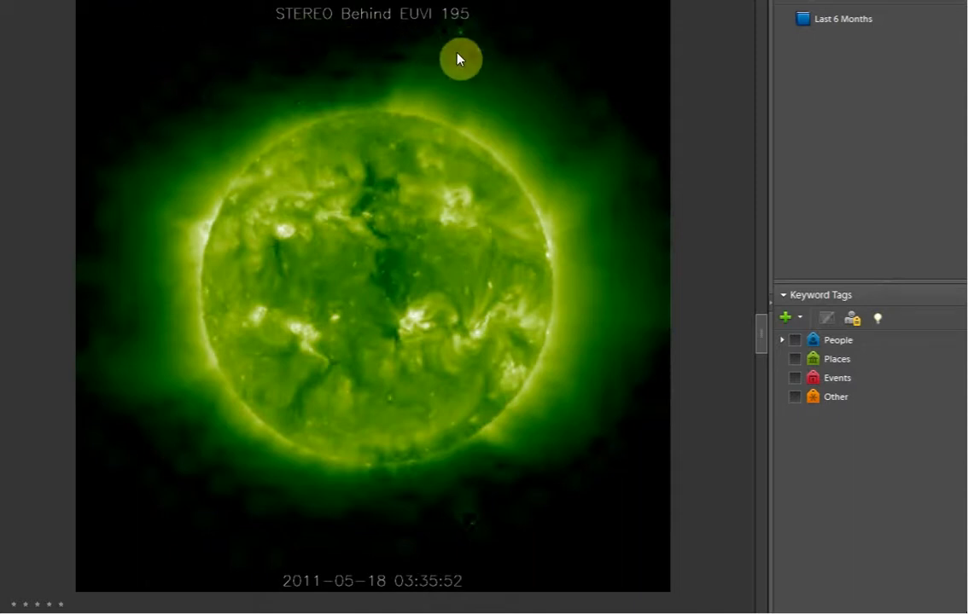
mouse_move(847, 89)
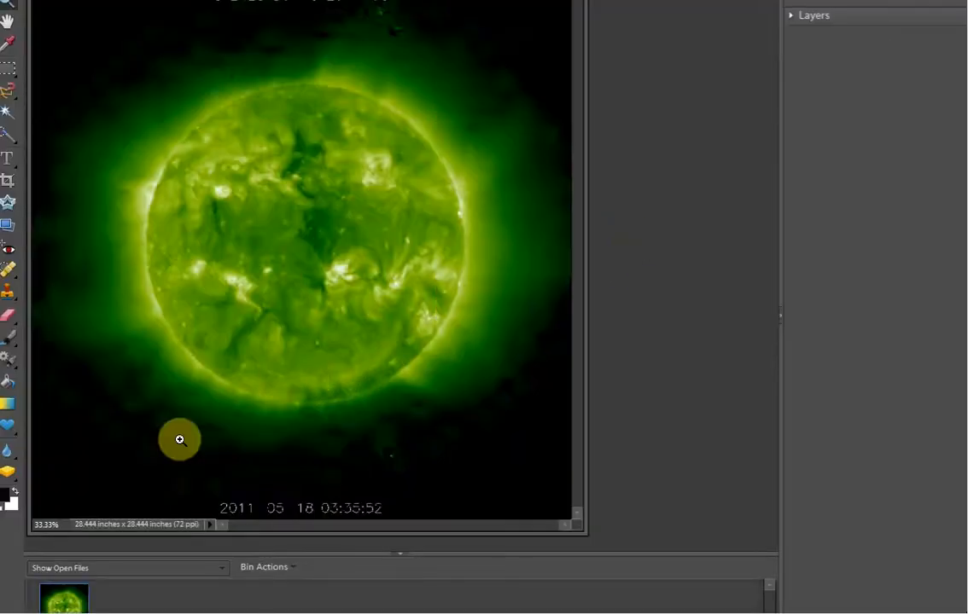
mouse_move(382, 20)
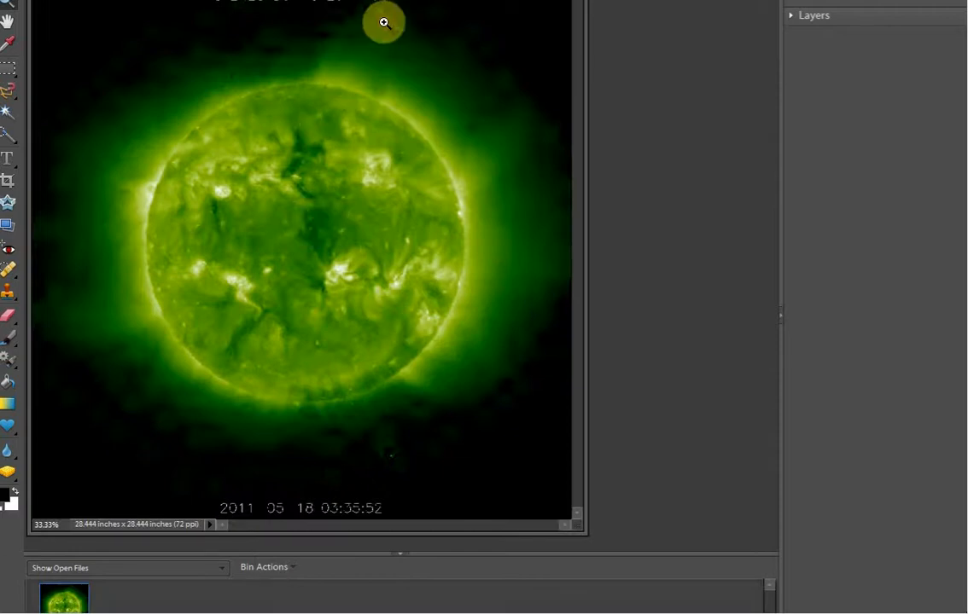
- Zoom to 200% on the two faint objects below the EUVI 195 label and bring up Enhance
click(382, 23)
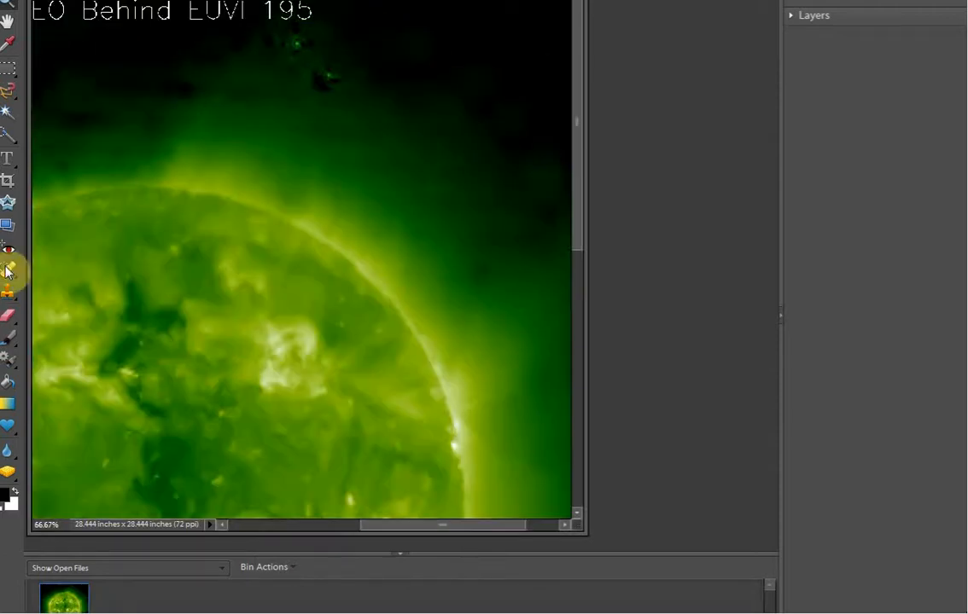
click(305, 118)
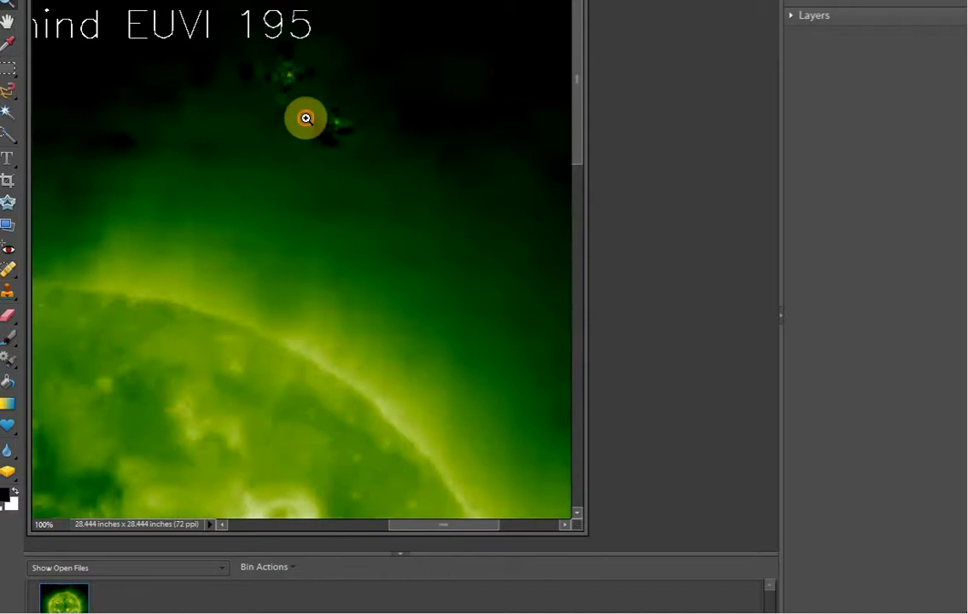
click(305, 118)
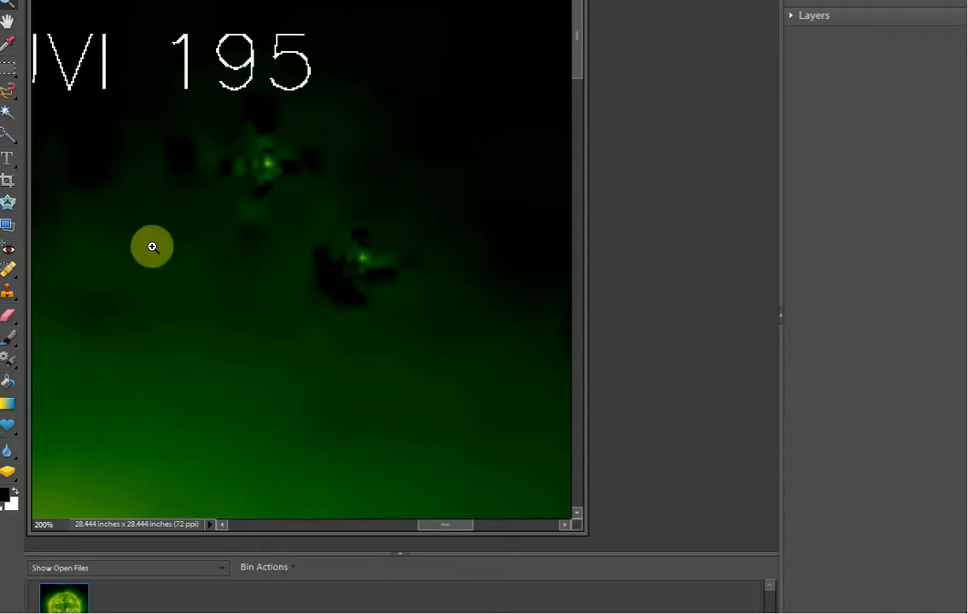
mouse_move(17, 195)
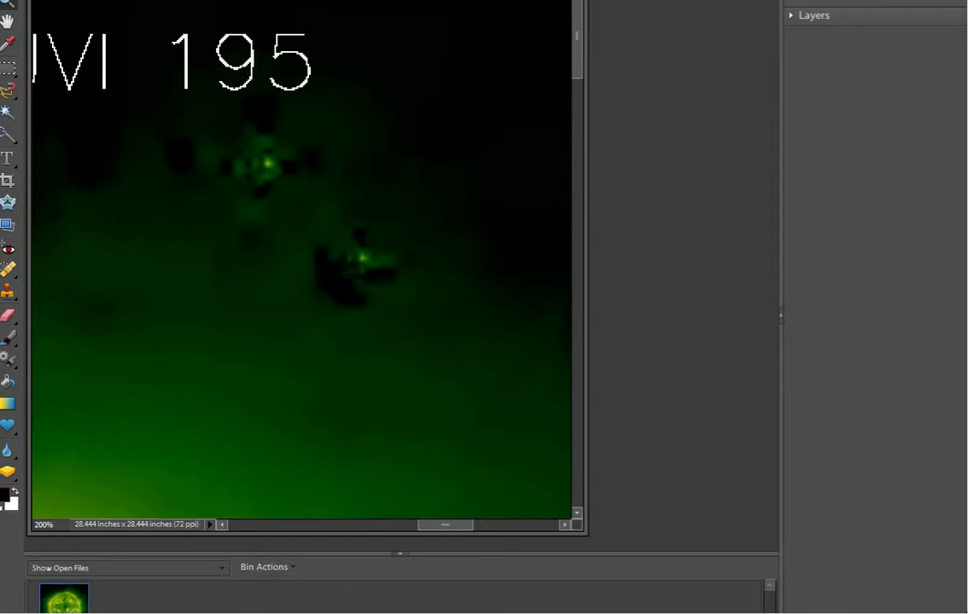
click(222, 4)
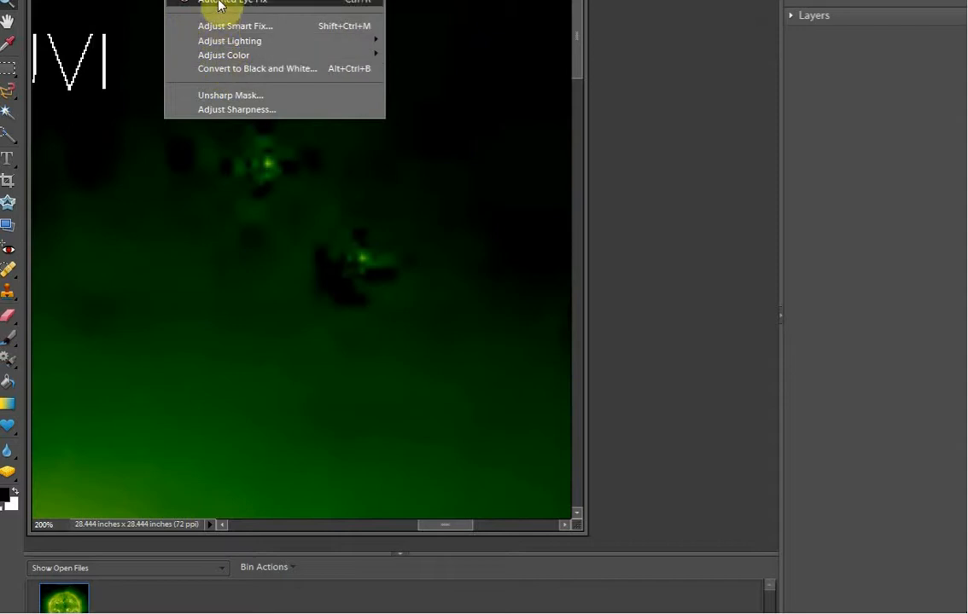
mouse_move(236, 26)
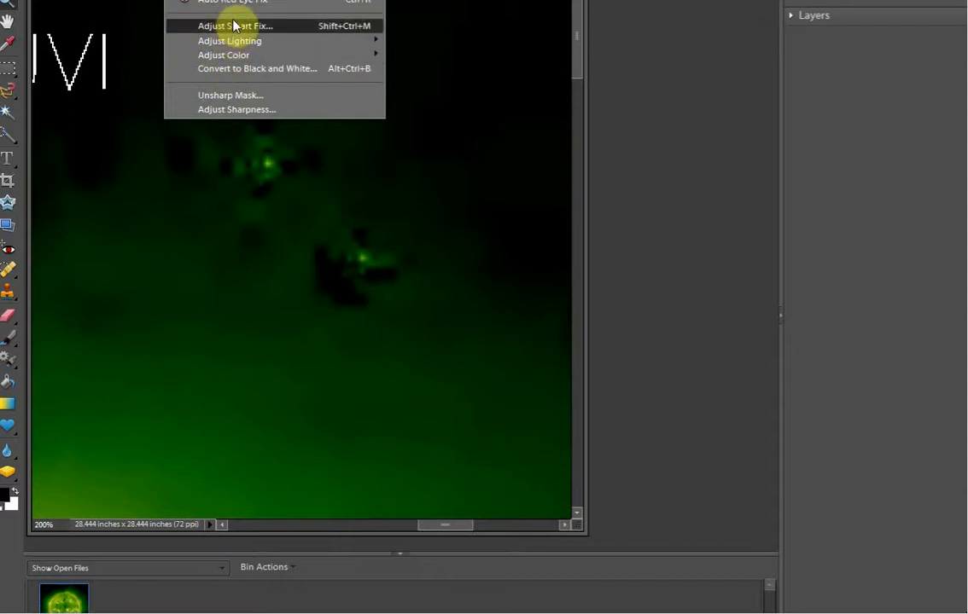
mouse_move(228, 41)
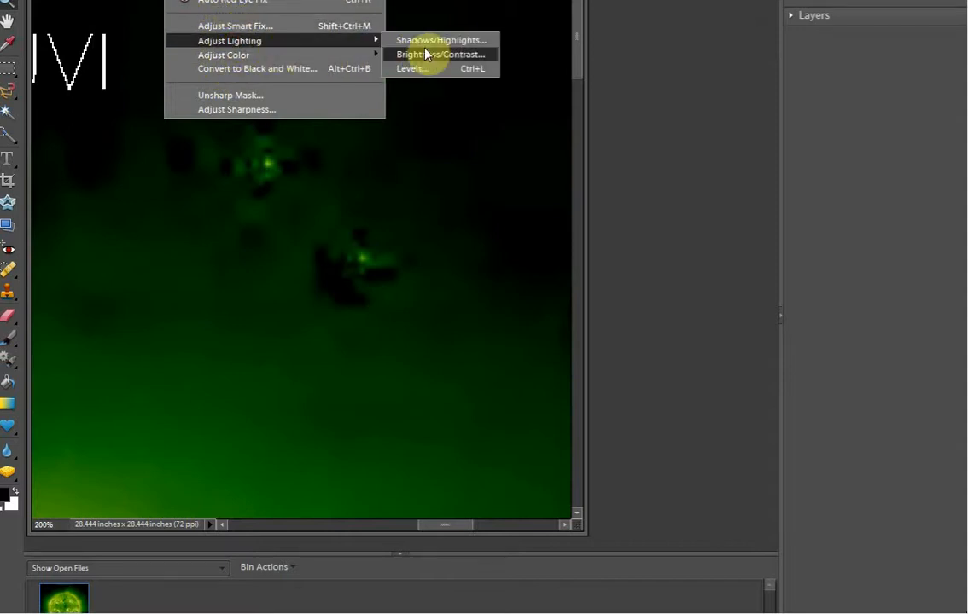
- Adjust Brightness/Contrast to high brightness and maximum contrast so the faint objects stand out
click(441, 53)
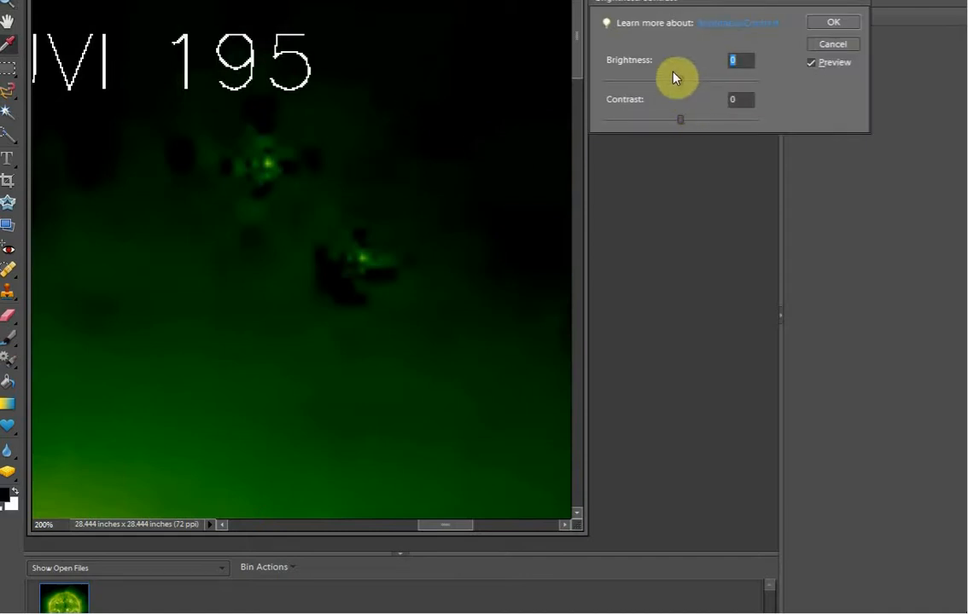
mouse_move(781, 86)
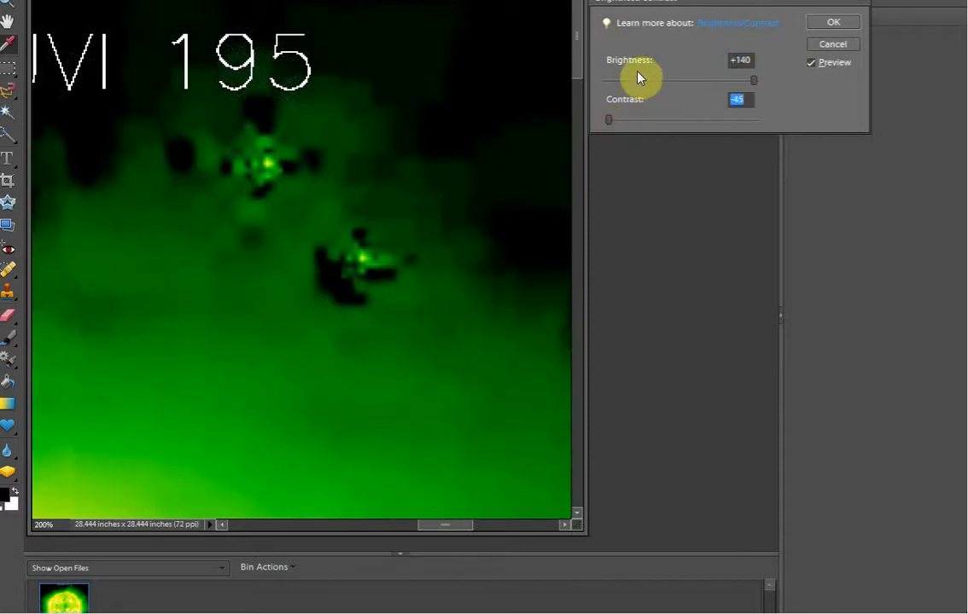
drag(754, 80, 736, 80)
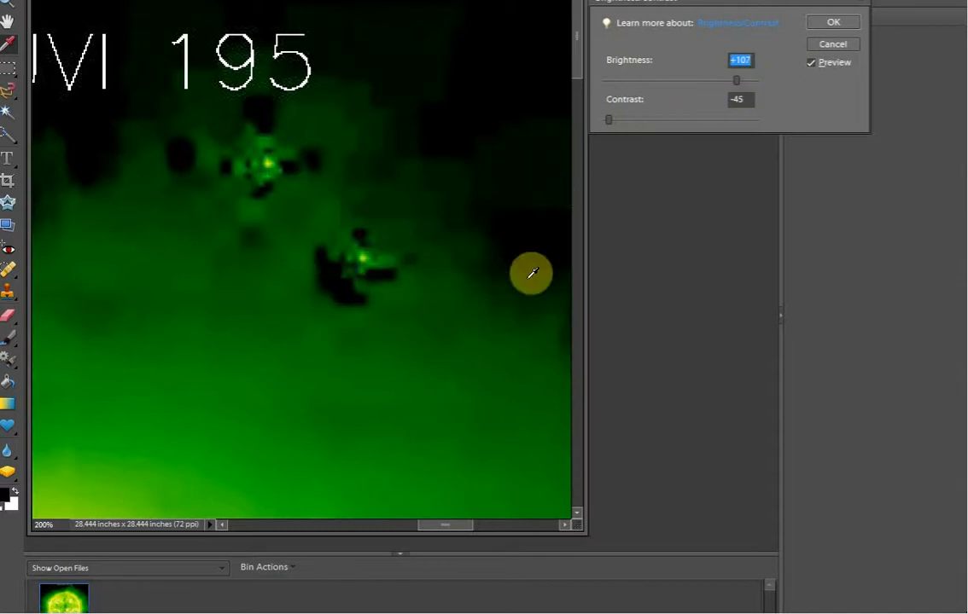
drag(738, 81, 691, 80)
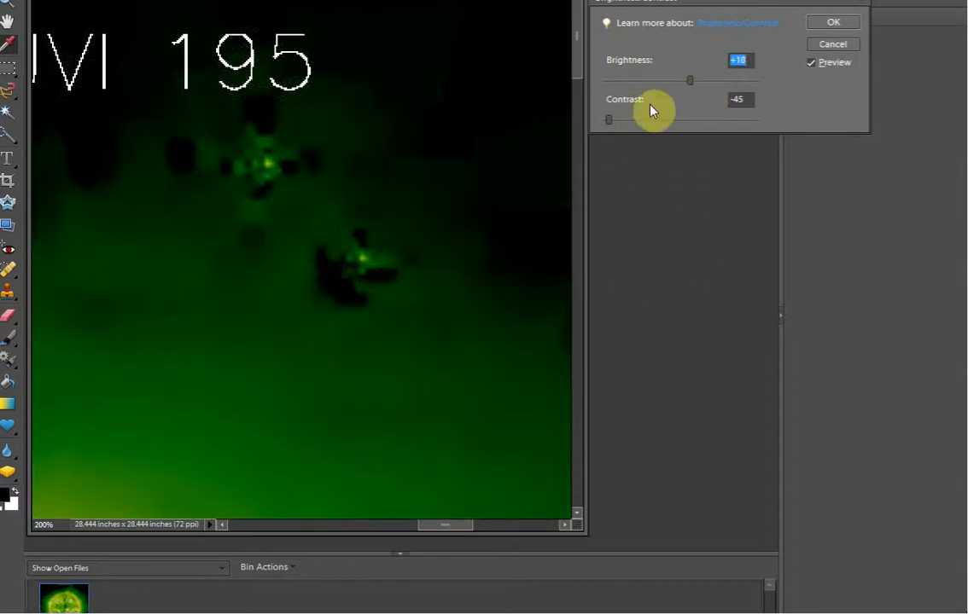
drag(608, 119, 743, 119)
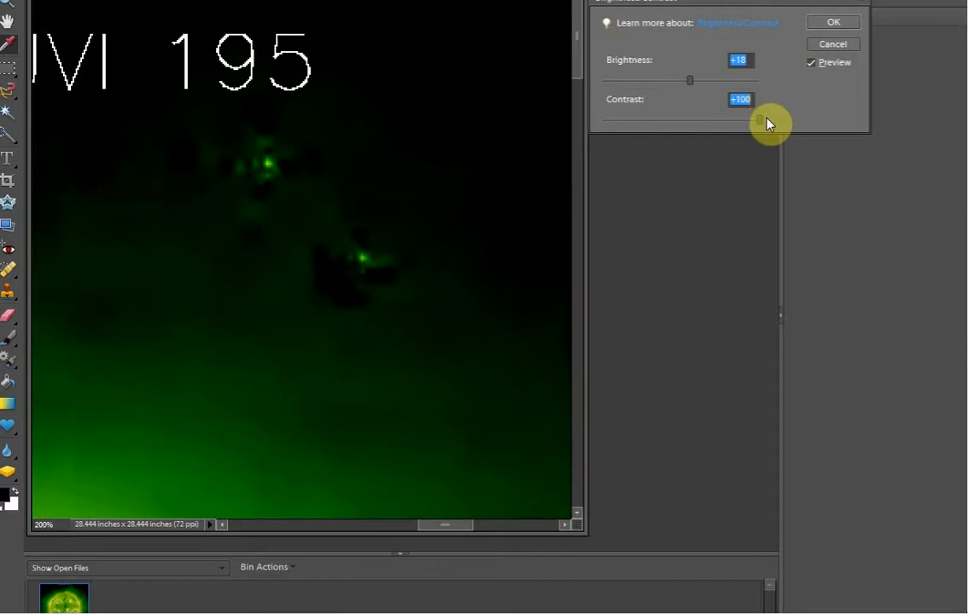
drag(689, 80, 698, 80)
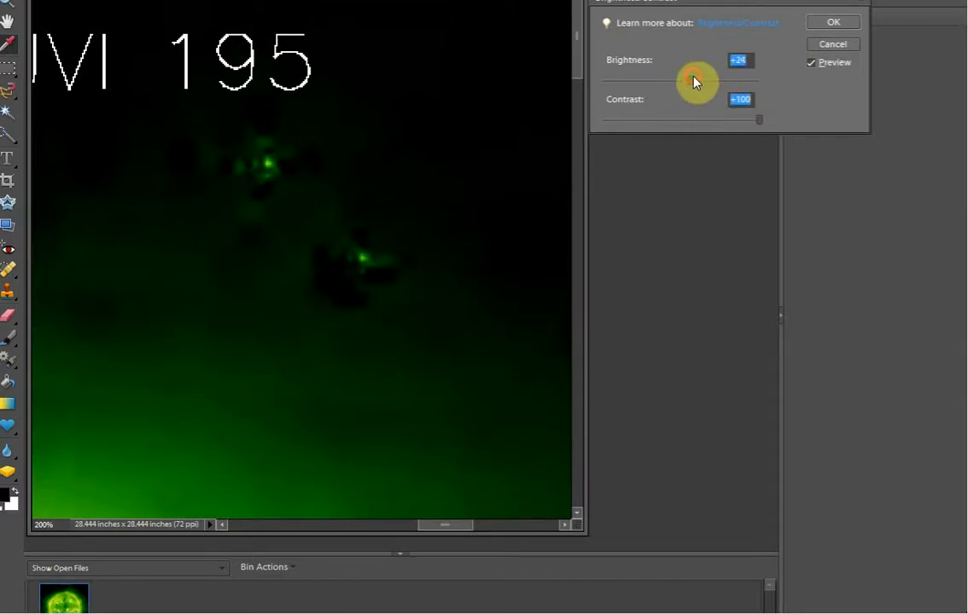
drag(696, 77, 757, 77)
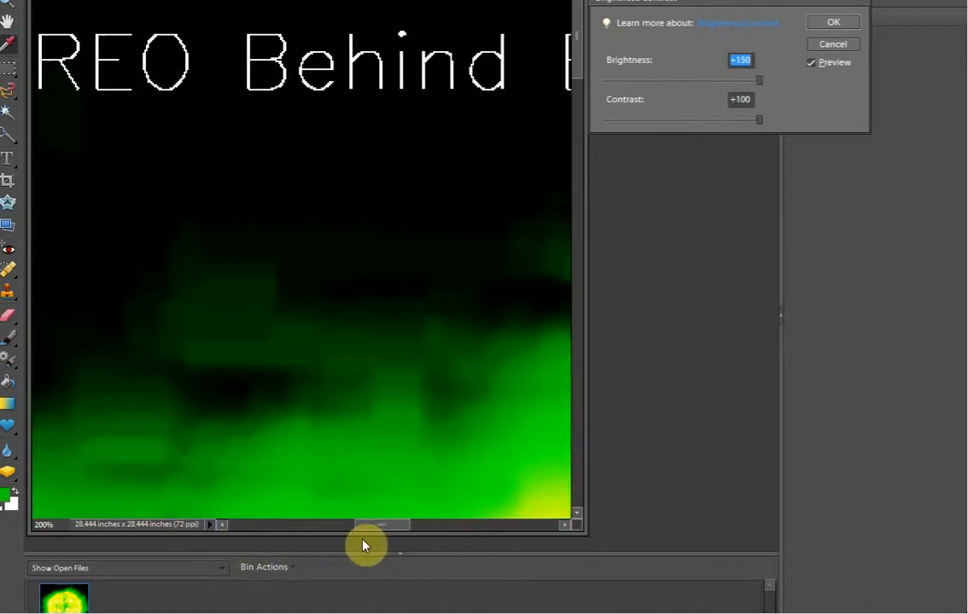
scroll(right, 3)
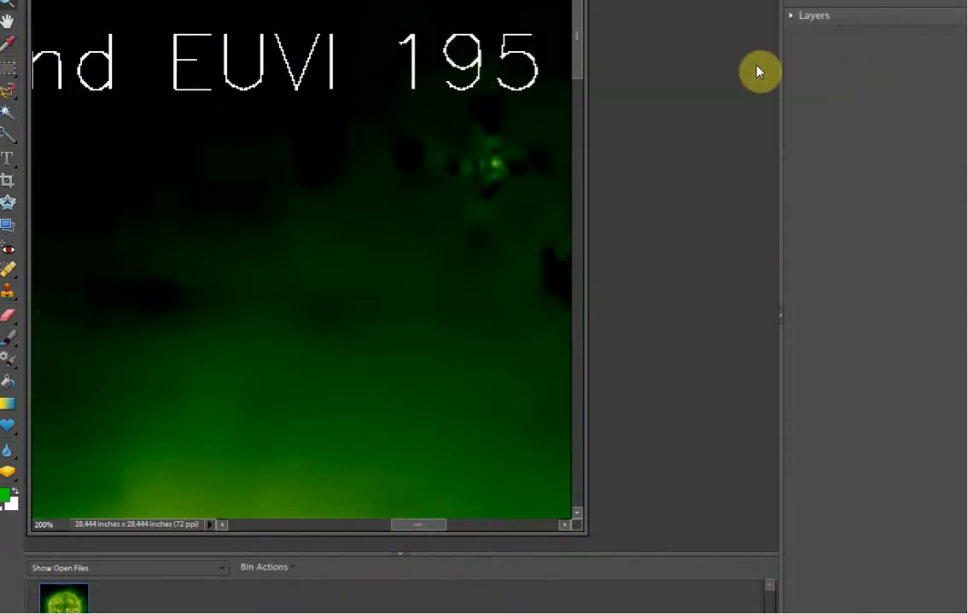
mouse_move(239, 162)
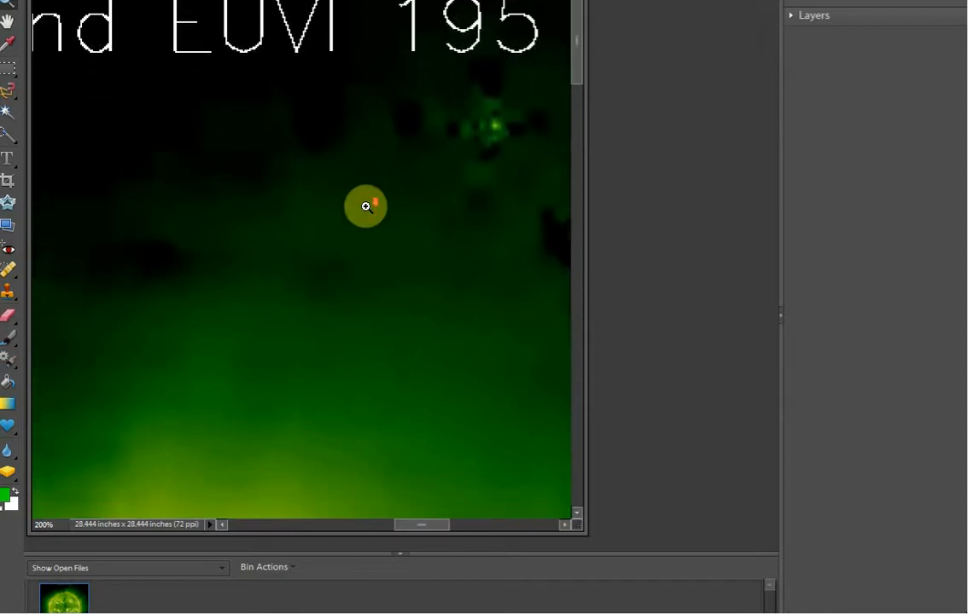
- Scroll down to the small dark object with a green dot in the lower image
scroll(down, 3)
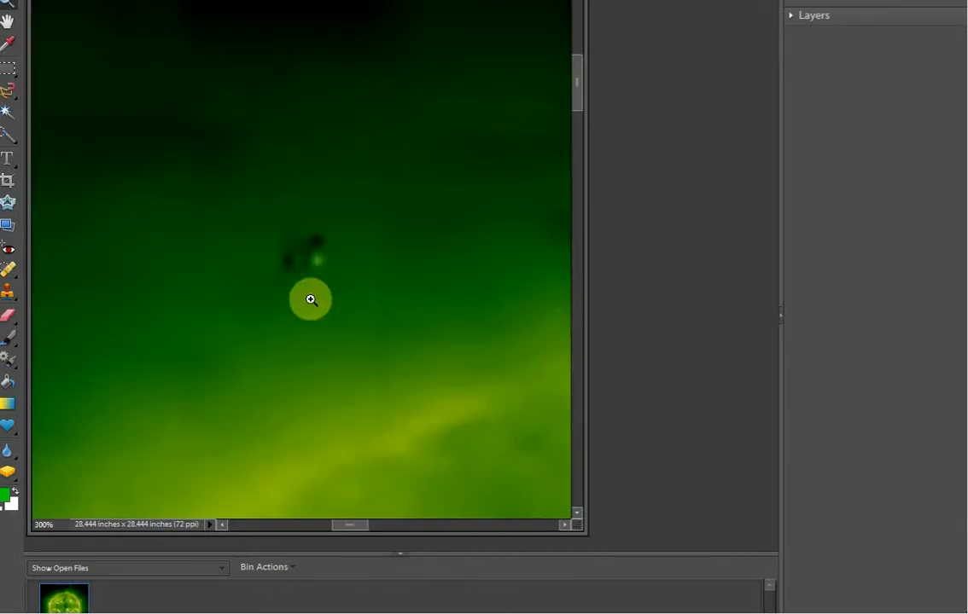
mouse_move(656, 201)
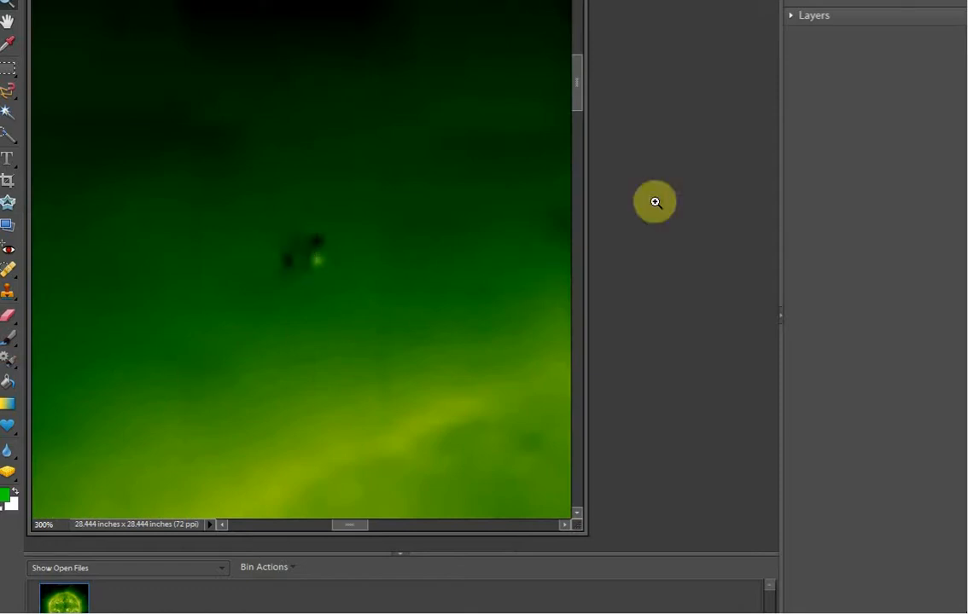
mouse_move(548, 198)
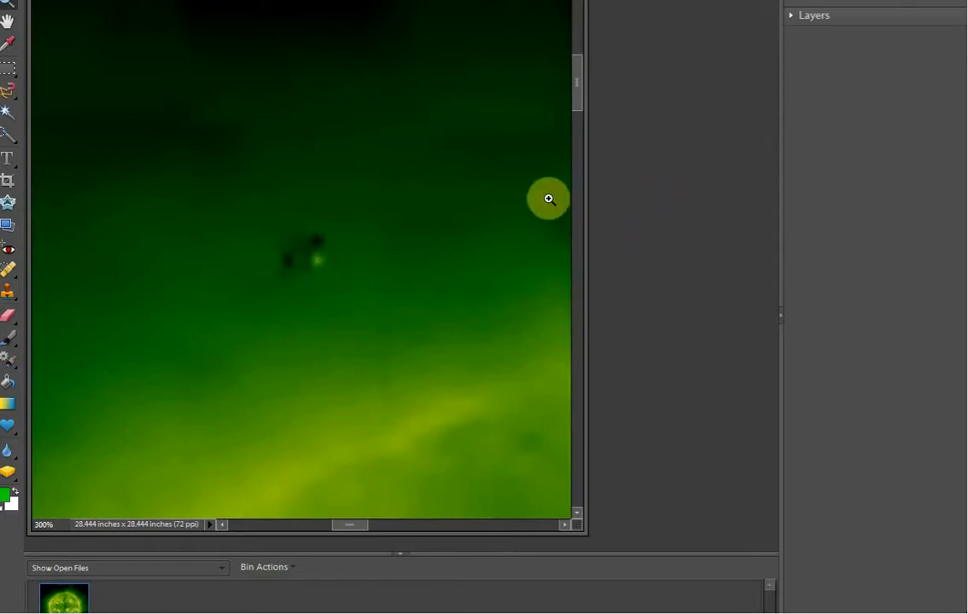
mouse_move(334, 290)
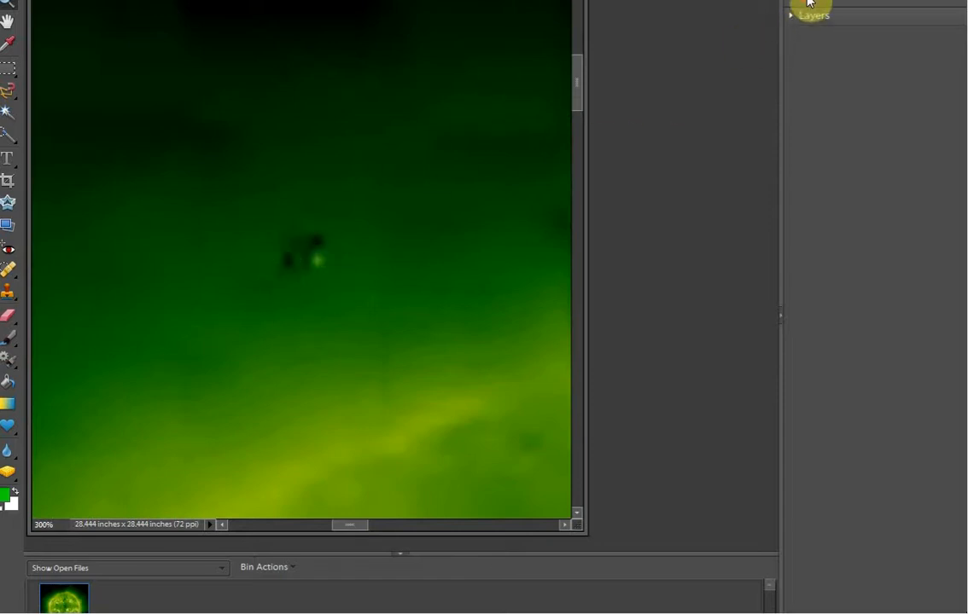
- Show the Artistic effects thumbnails in the Effects panel
click(809, 8)
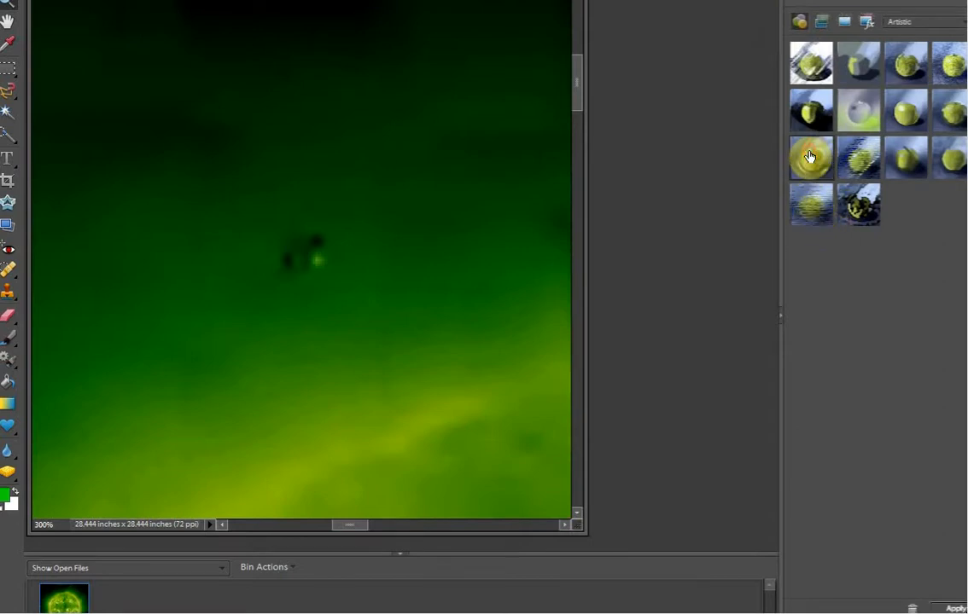
mouse_move(708, 215)
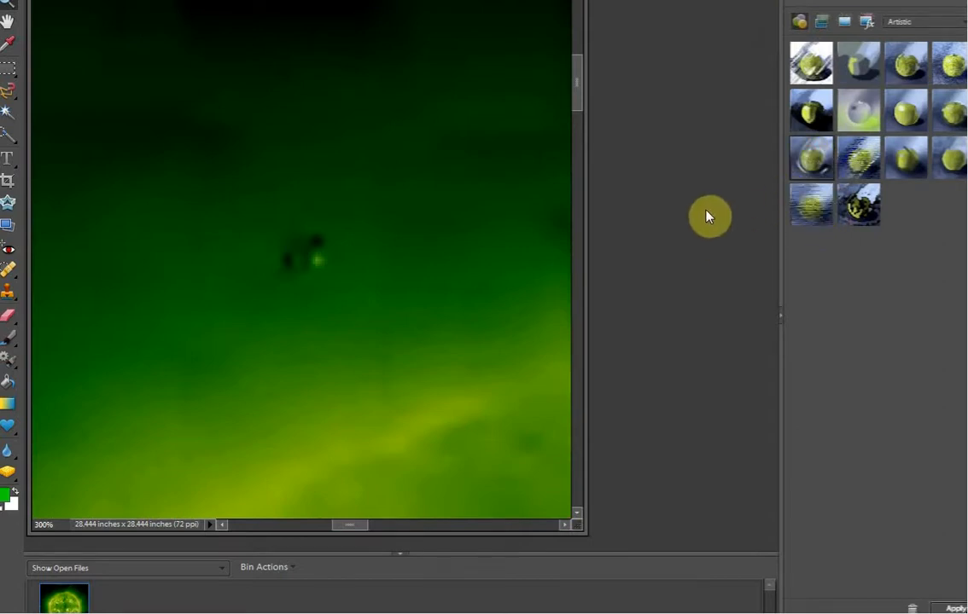
mouse_move(761, 96)
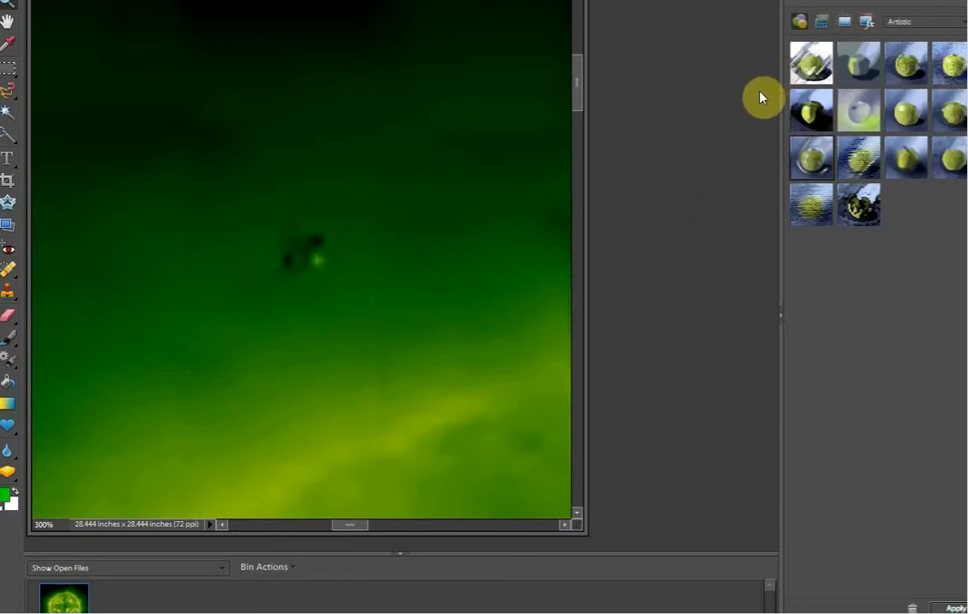
mouse_move(631, 393)
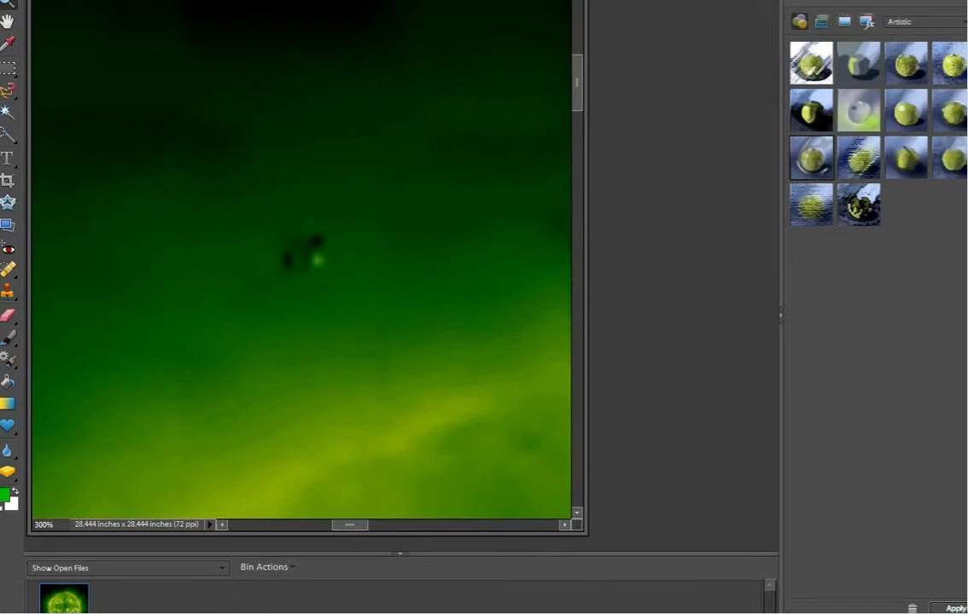
- Apply Auto Smart Fix to brighten the green area around the small dark object
click(248, 4)
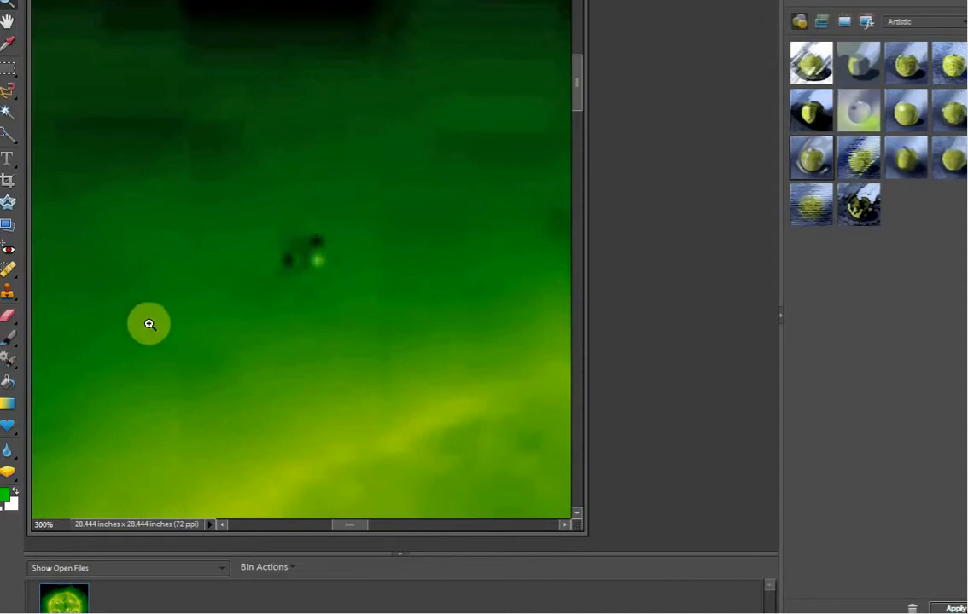
mouse_move(583, 89)
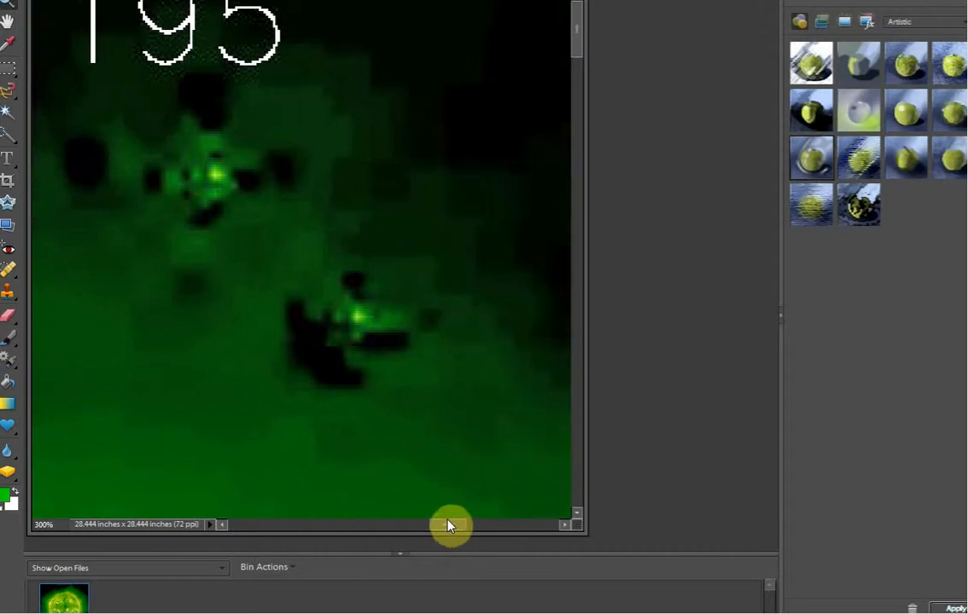
mouse_move(389, 557)
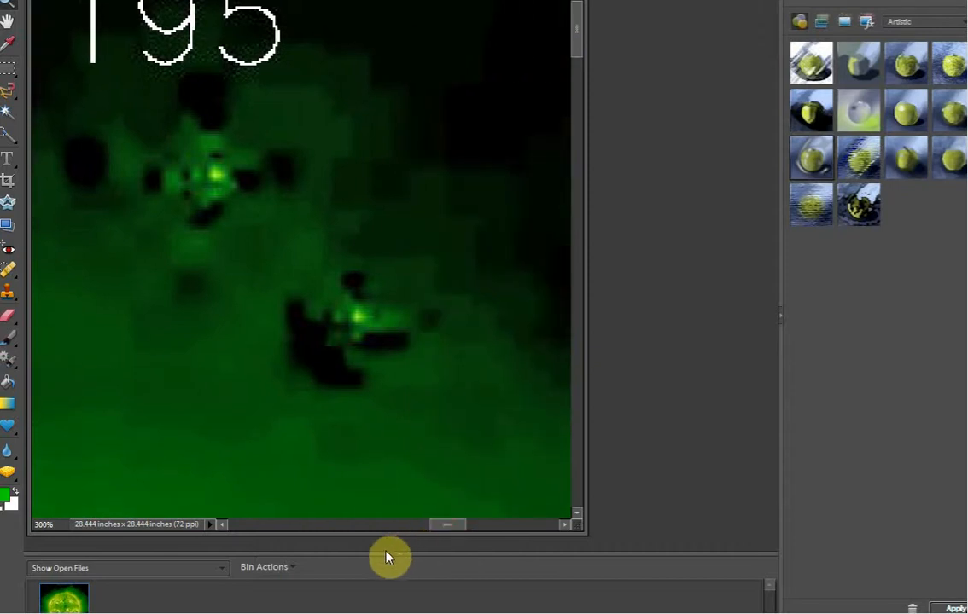
mouse_move(681, 557)
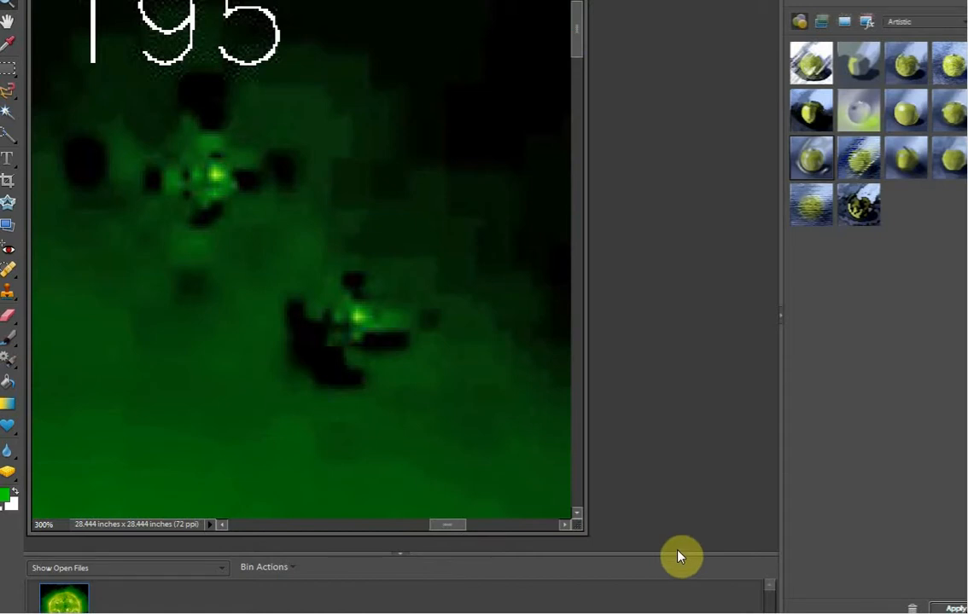
mouse_move(108, 471)
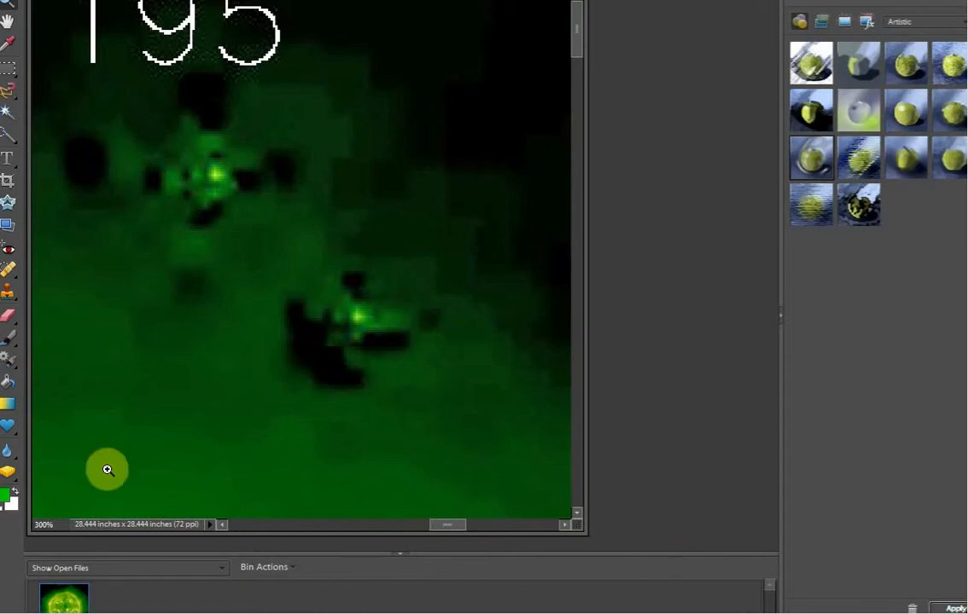
mouse_move(423, 461)
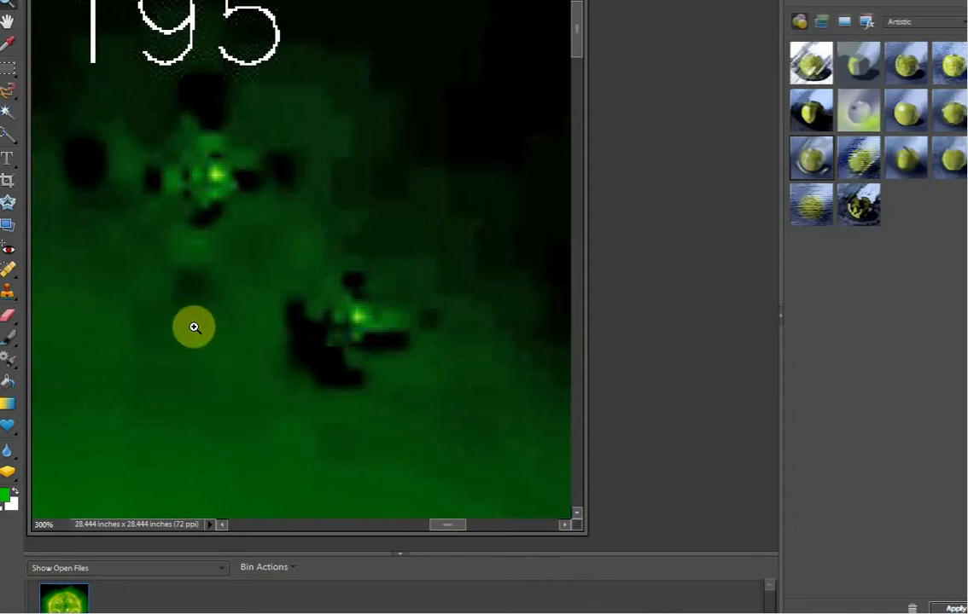
mouse_move(301, 423)
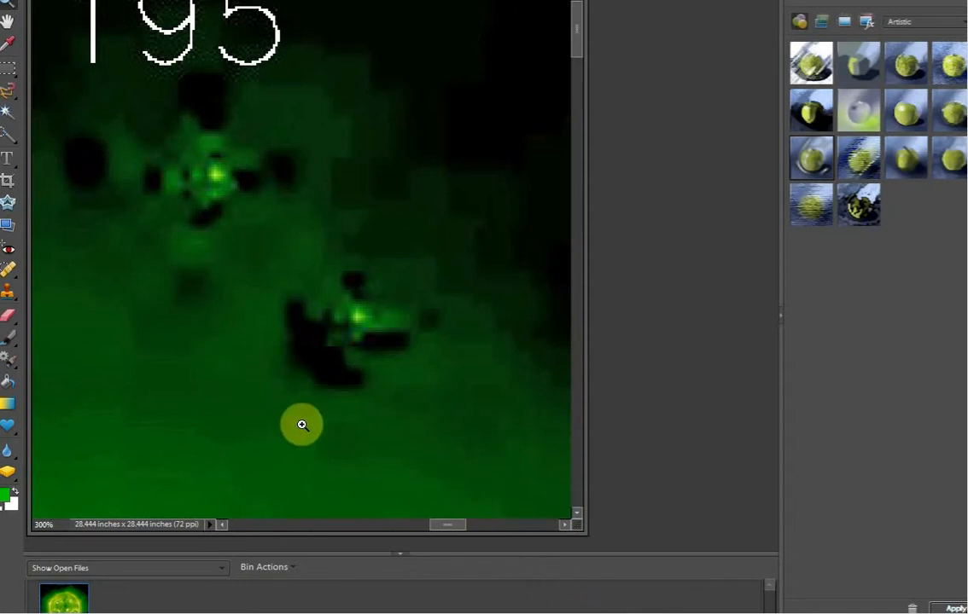
mouse_move(608, 605)
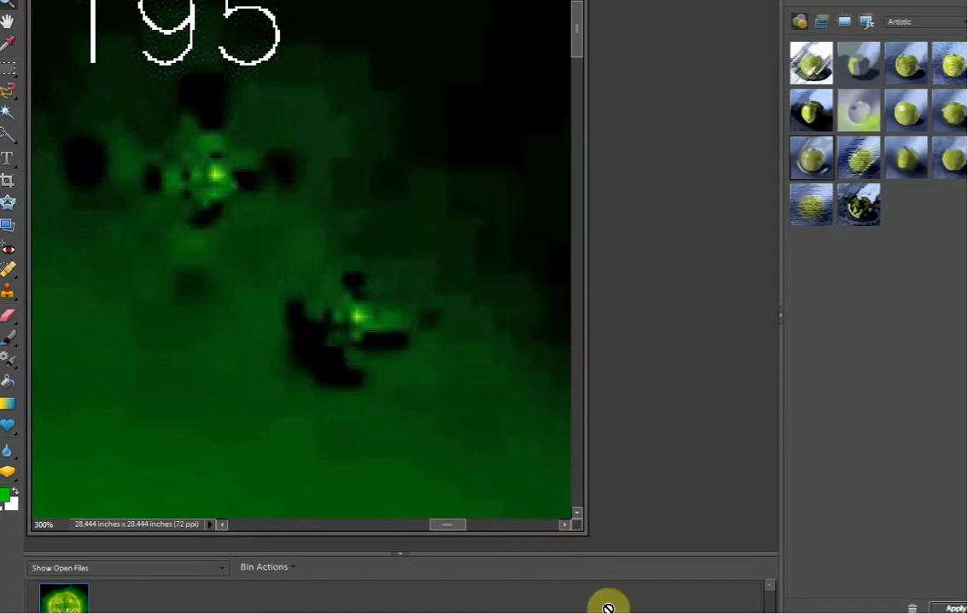